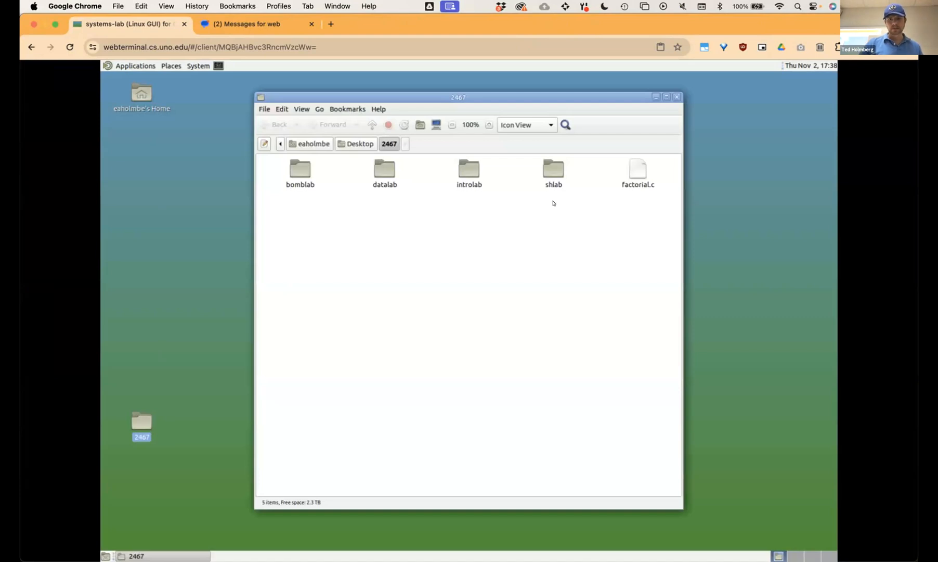
# - Open shlab, then its shlab-handout subfolder, to list the 38 lab files in Caja
pyautogui.doubleClick(552, 170)
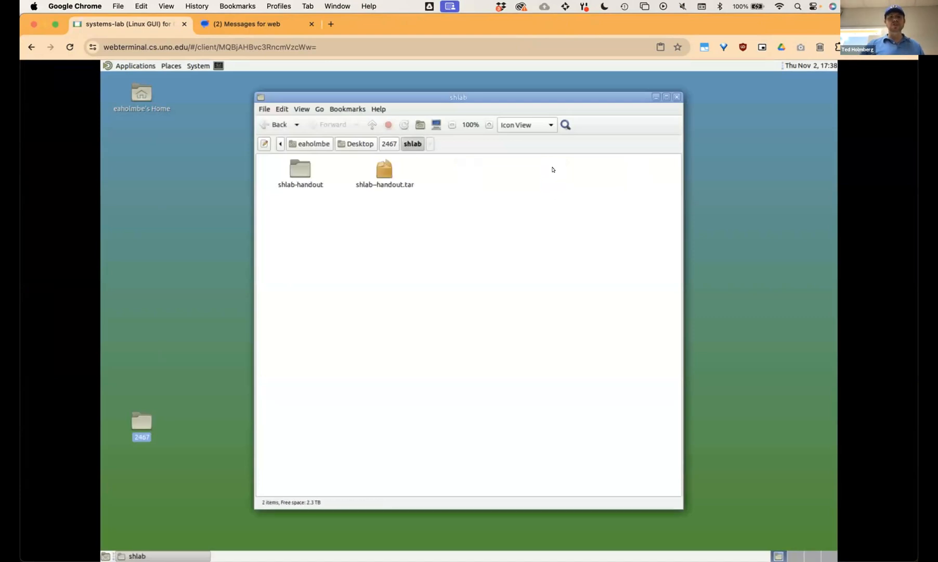
pyautogui.click(299, 169)
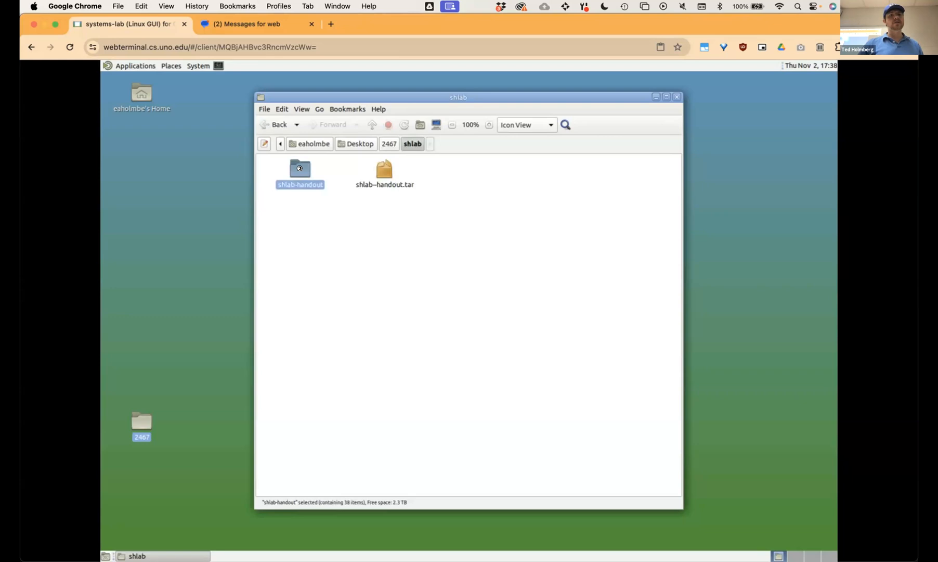
pyautogui.doubleClick(300, 174)
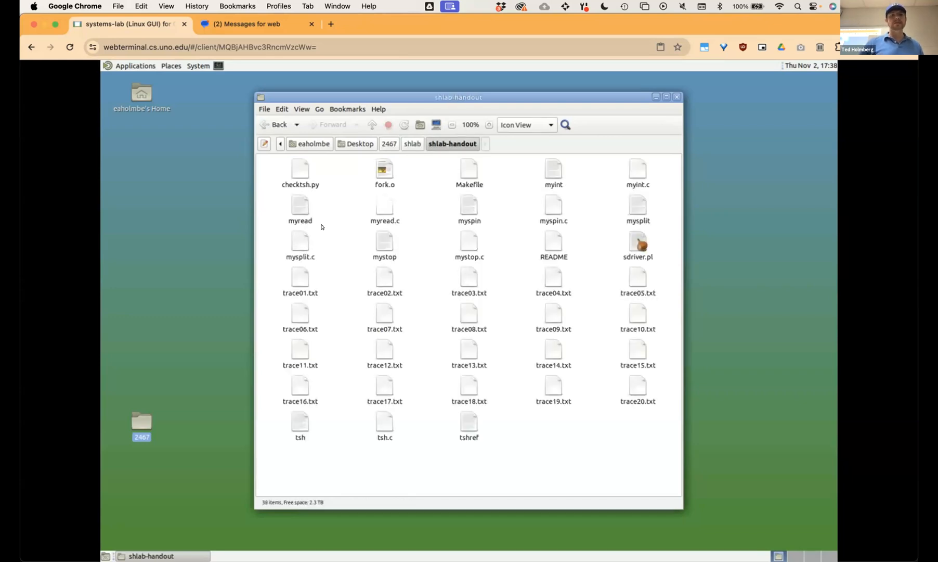
pyautogui.moveTo(329, 227)
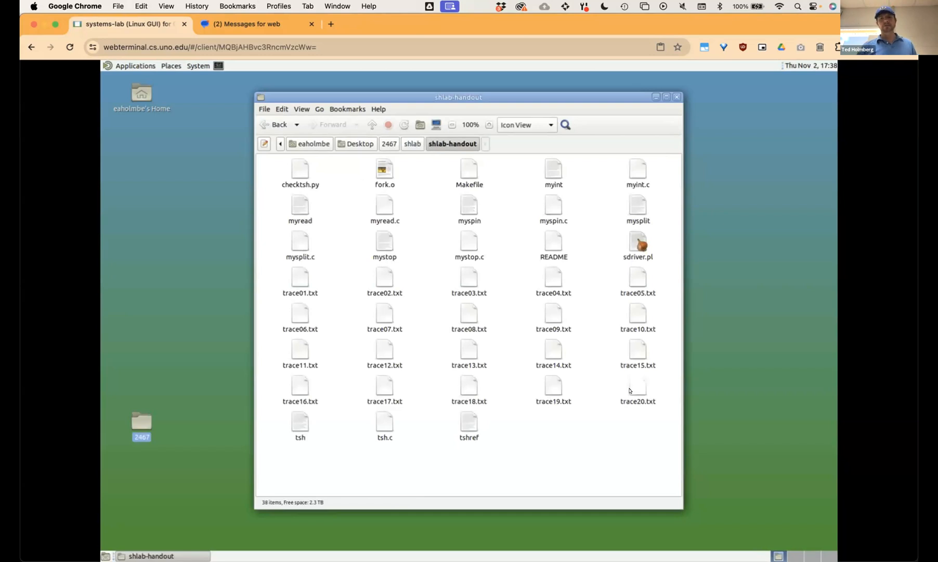
pyautogui.moveTo(602, 396)
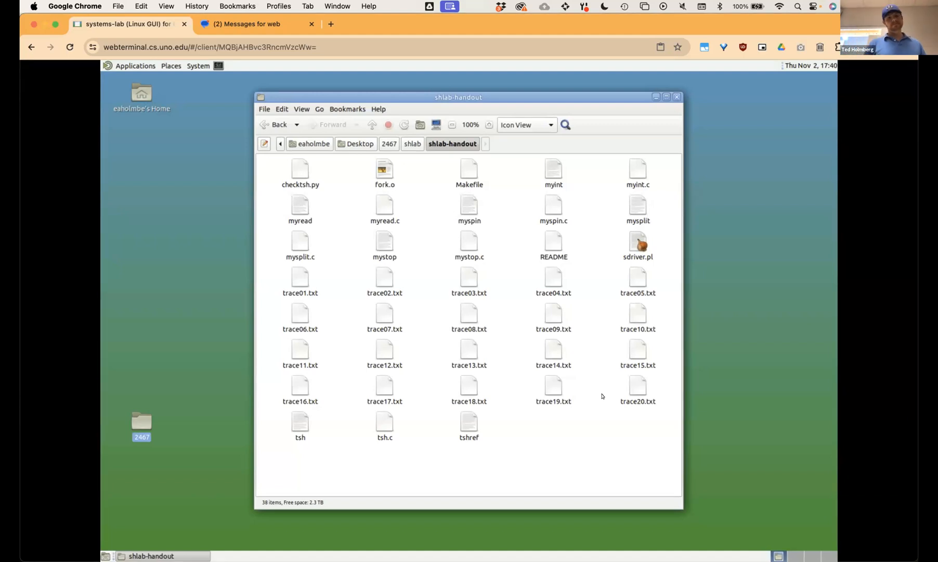
pyautogui.moveTo(596, 389)
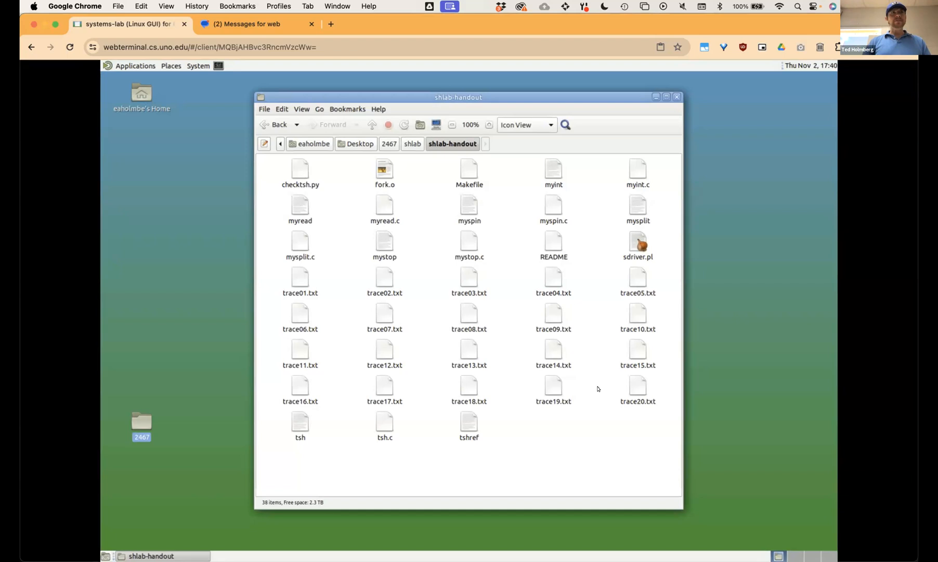
pyautogui.moveTo(327, 167)
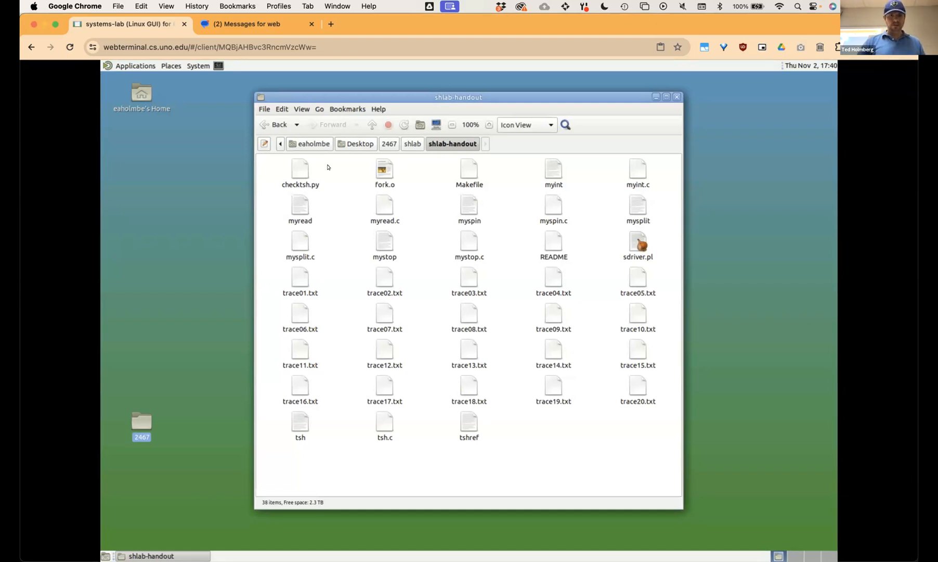
# - Go back to shlab and open a Terminal in the shlab-handout folder
pyautogui.click(412, 144)
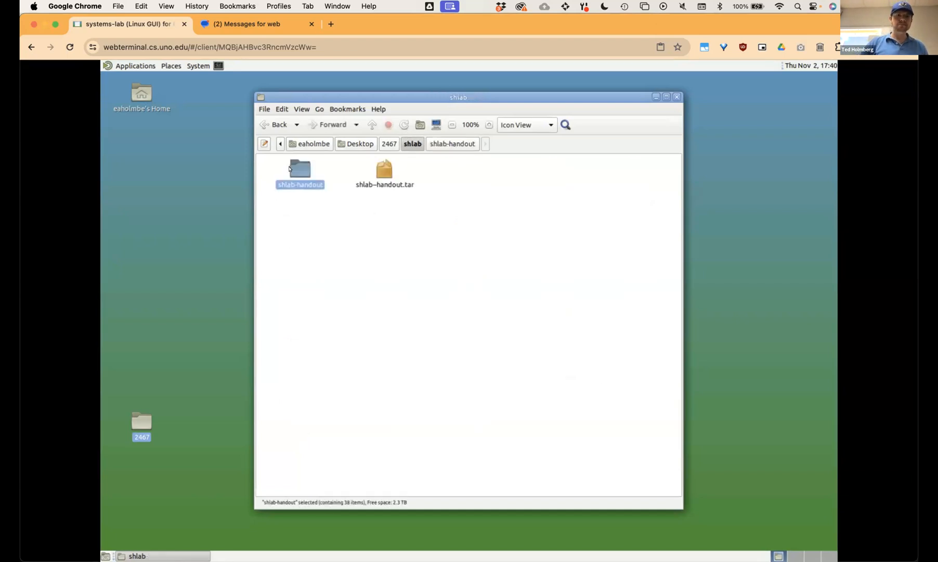
pyautogui.rightClick(299, 171)
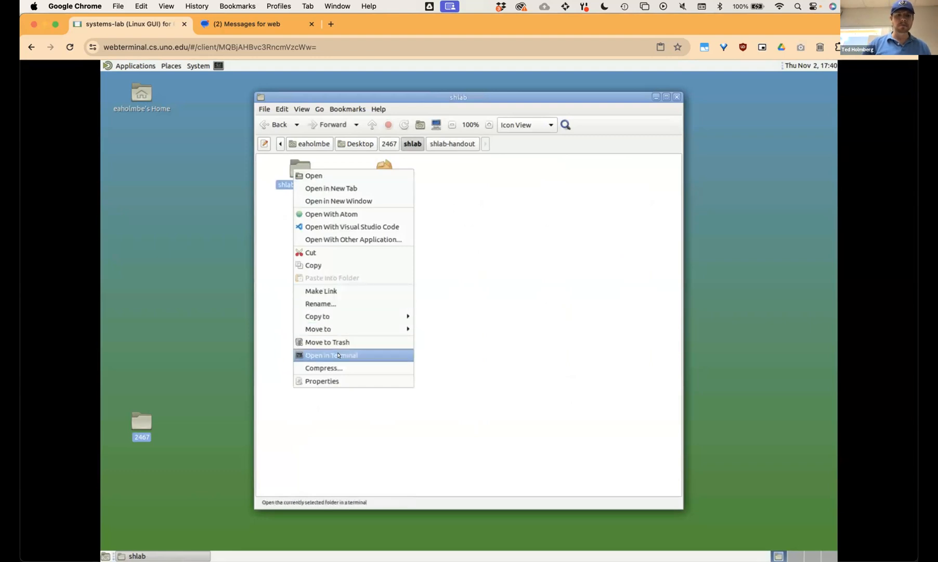
pyautogui.click(331, 354)
pyautogui.write('ls')
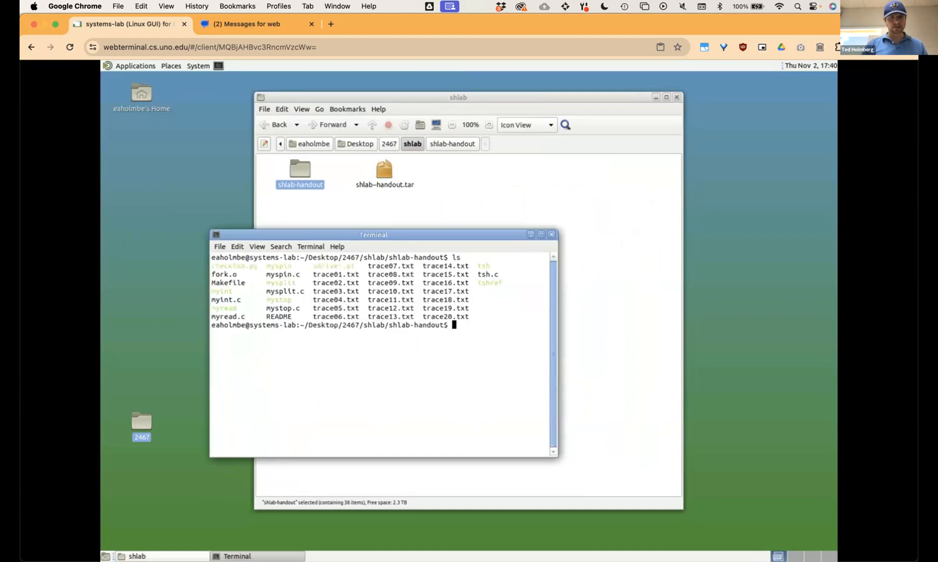
# - Print trace01.txt with cat to show the builtin quit trace
pyautogui.write('cat')
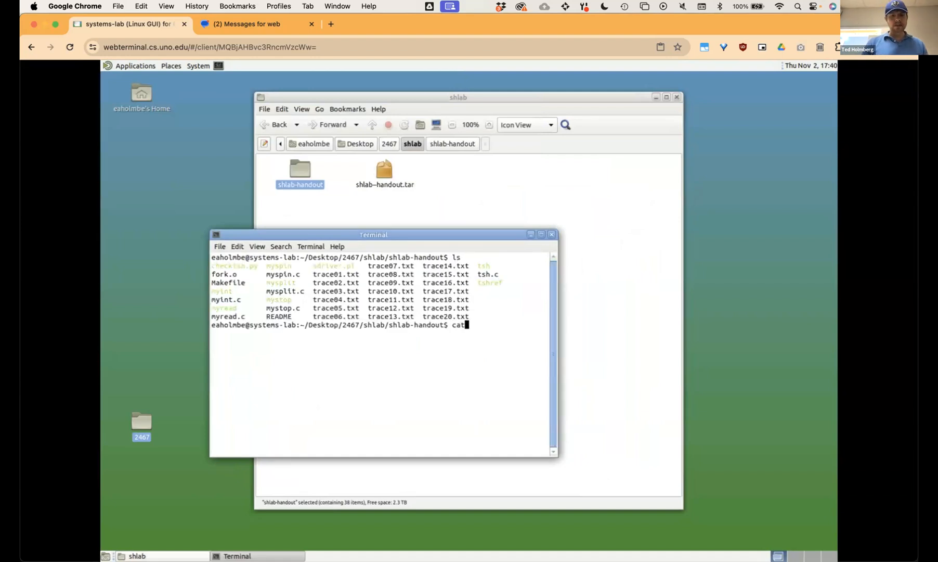
pyautogui.write('trace')
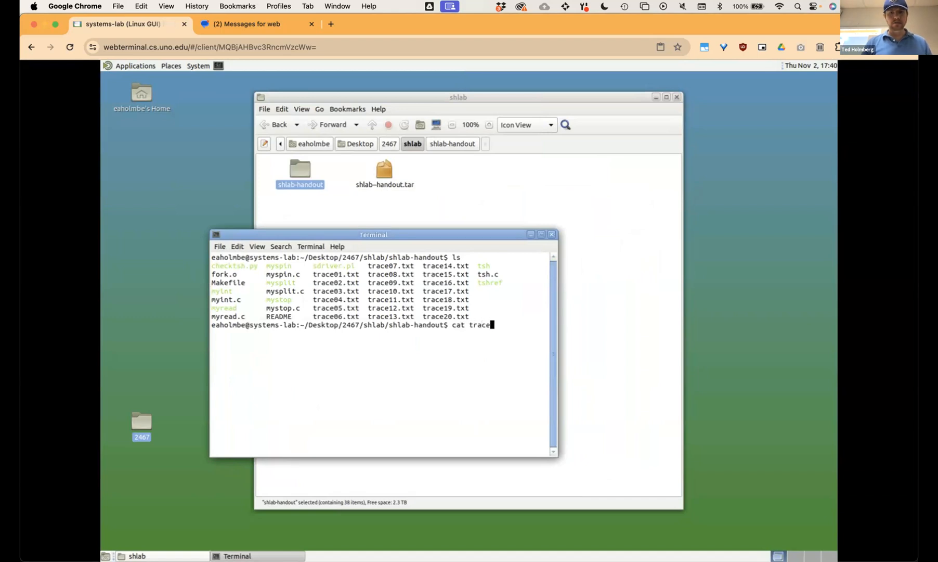
pyautogui.write('0')
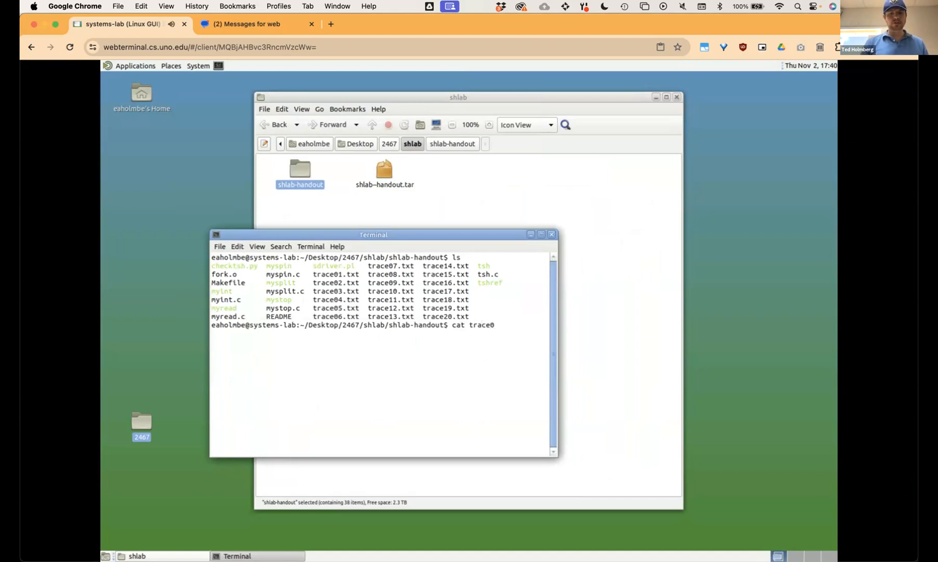
pyautogui.write('1.txt')
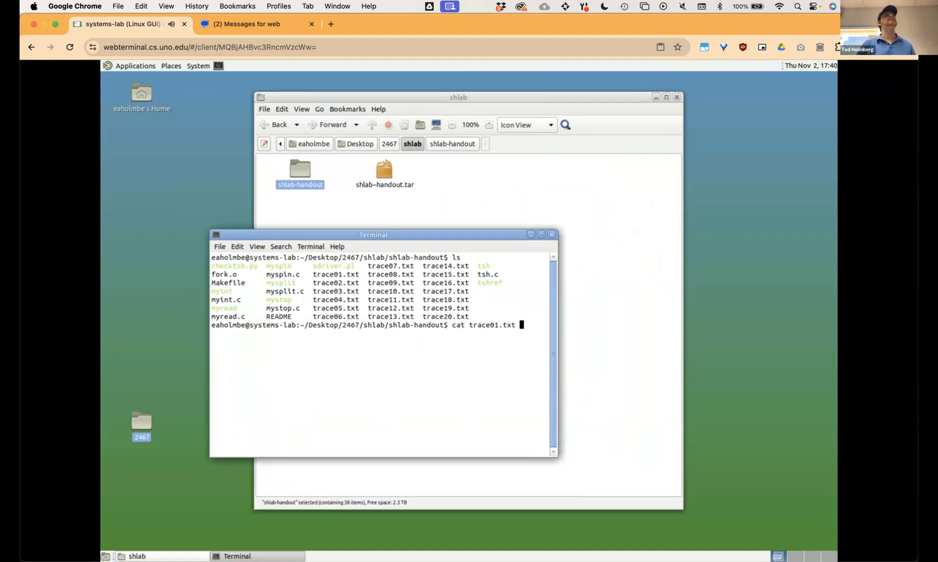
pyautogui.press('Return')
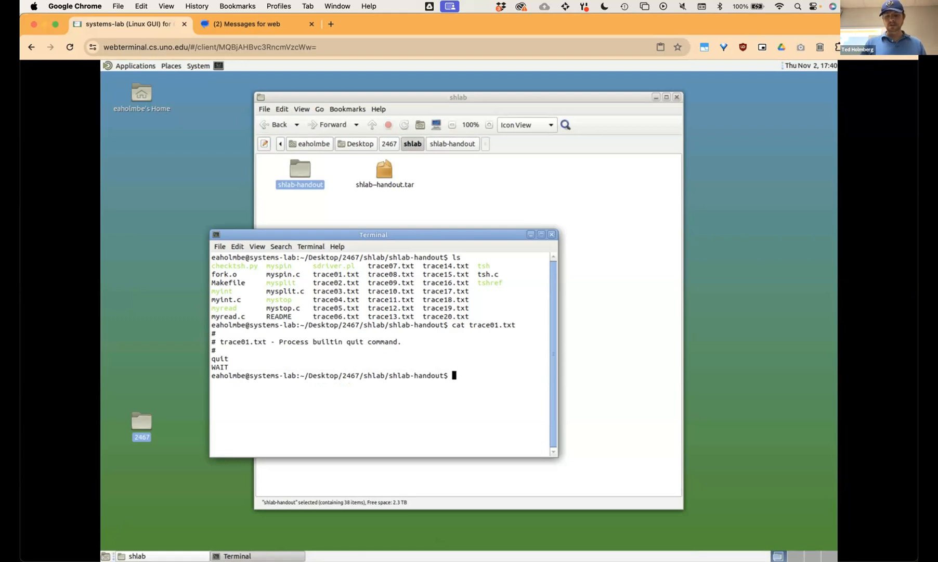
# - Launch the reference shell ./tshref and exit it with the builtin quit command
pyautogui.write('./')
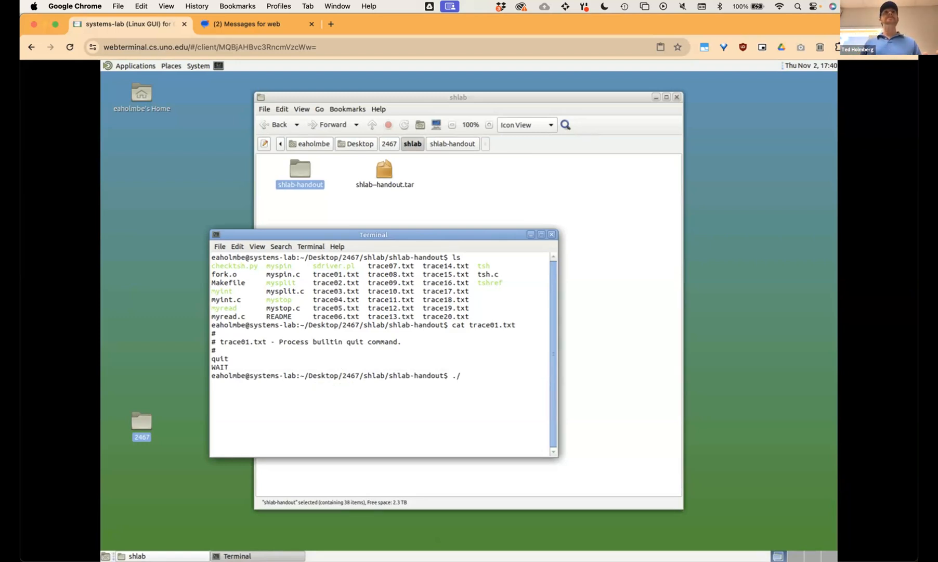
pyautogui.write('tsh')
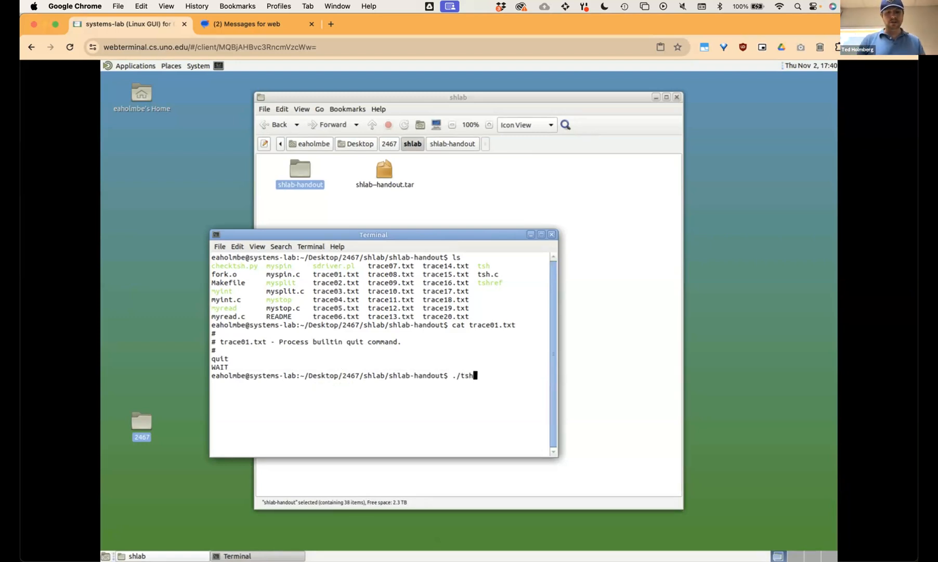
pyautogui.write('ref')
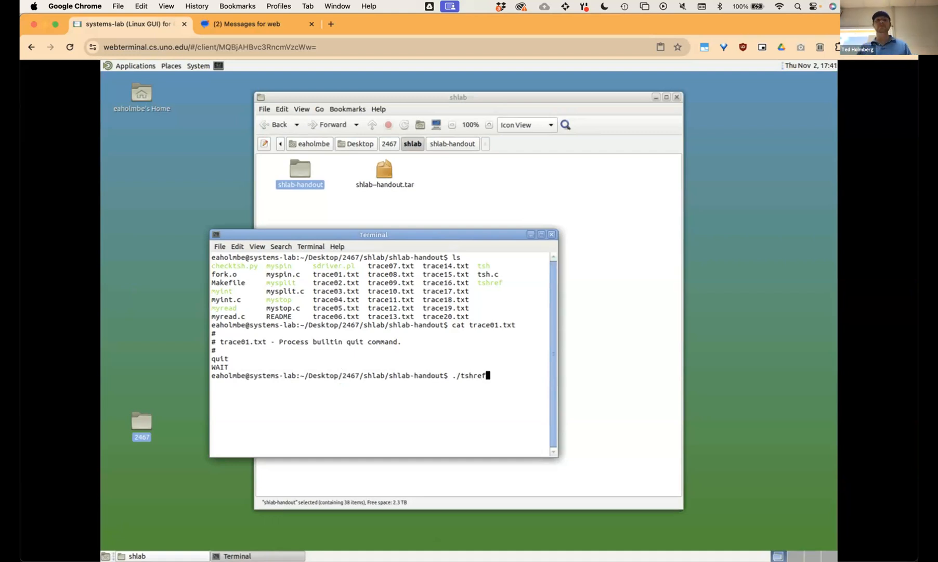
pyautogui.press('Return')
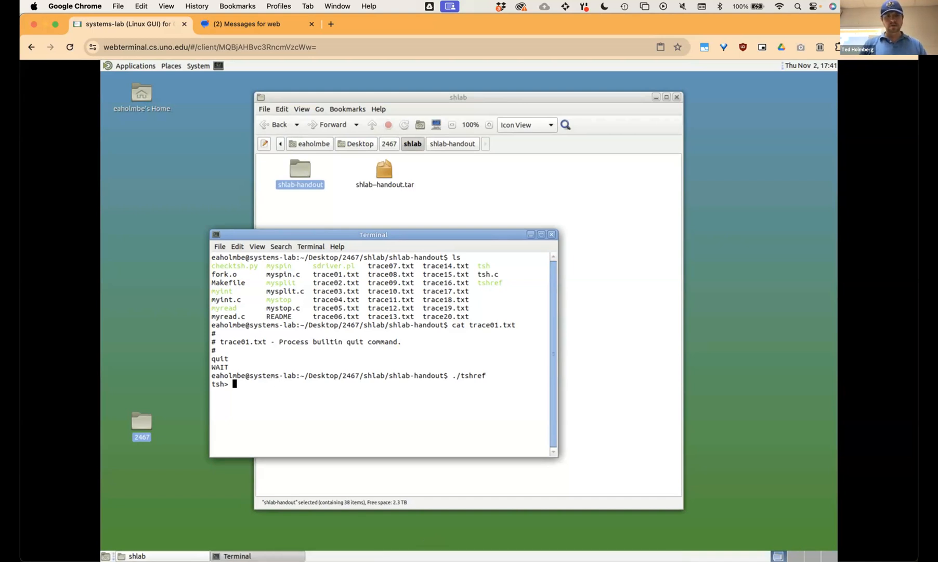
pyautogui.write('quit')
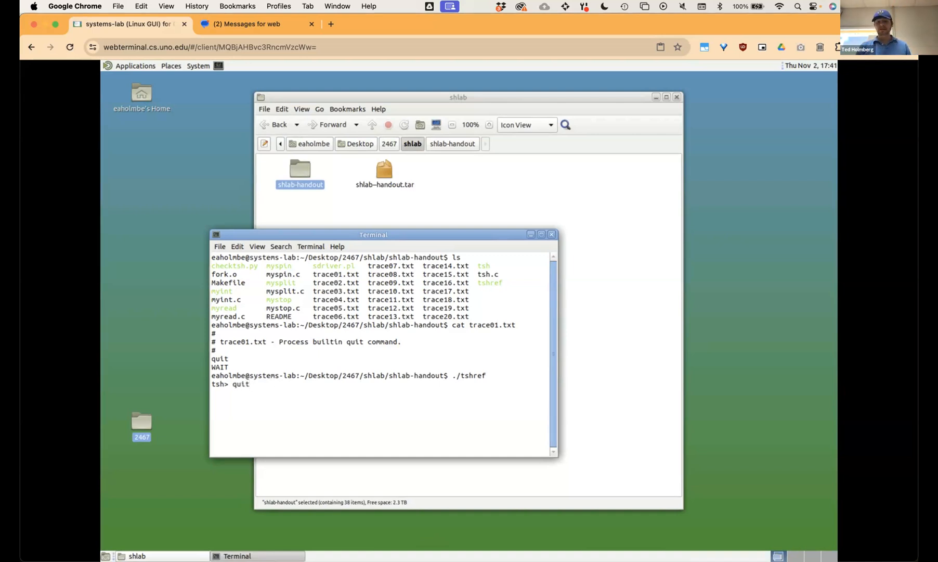
pyautogui.press('Return')
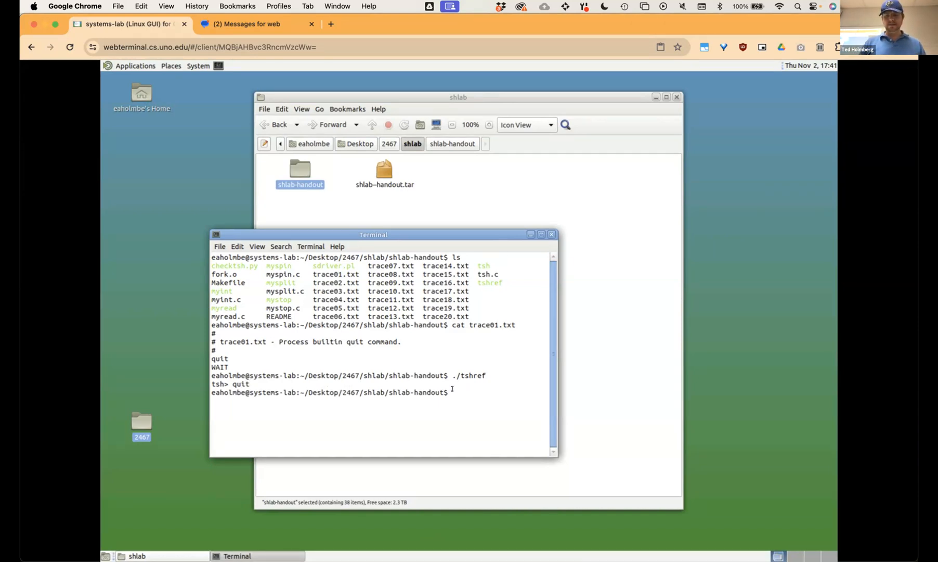
# - Launch the student shell (typed ./tsg) and enter quit at its prompt
pyautogui.write('./tsg')
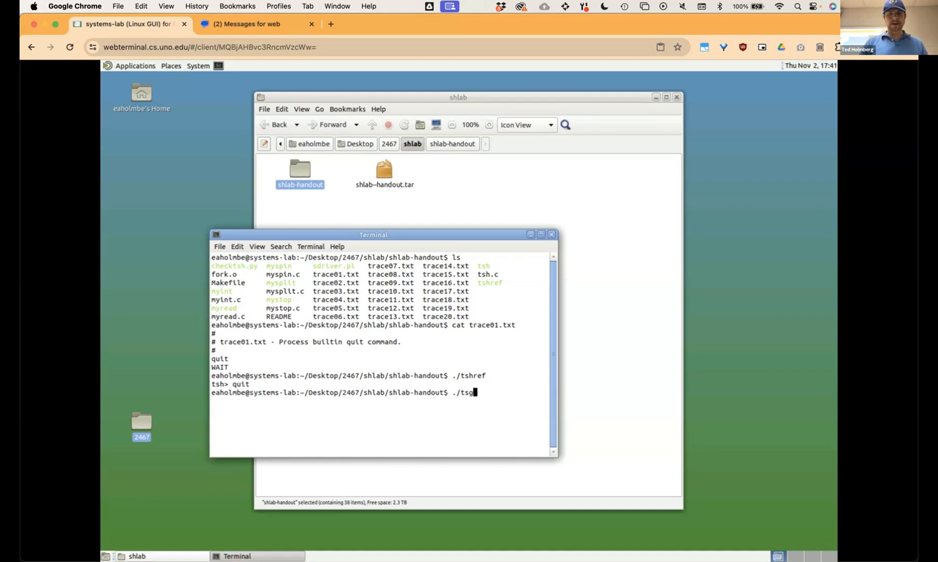
pyautogui.press('Return')
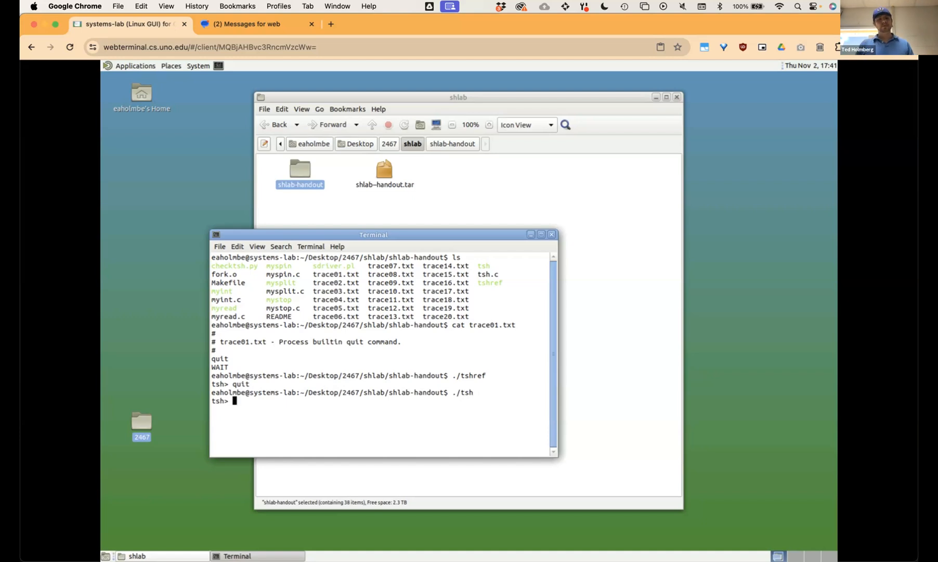
pyautogui.write('q')
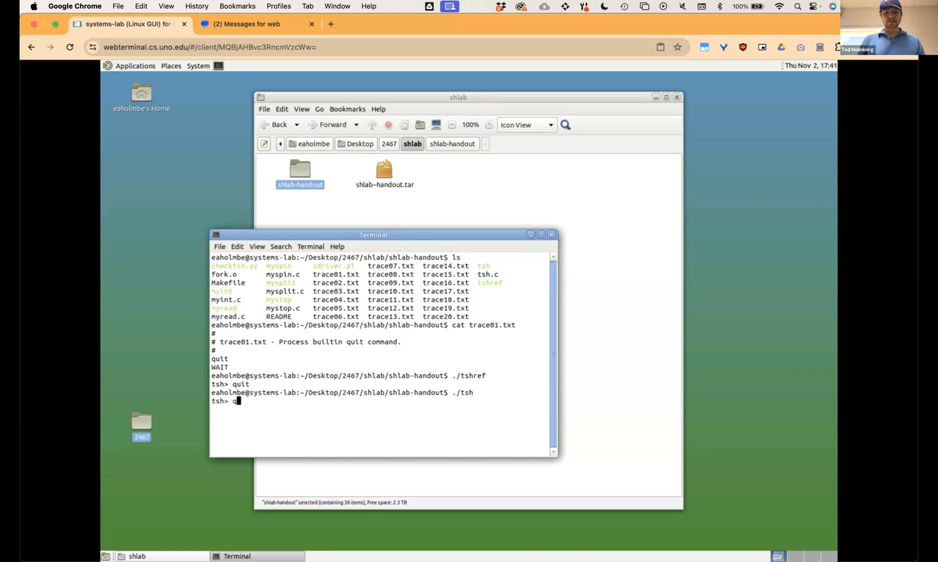
pyautogui.write('quit')
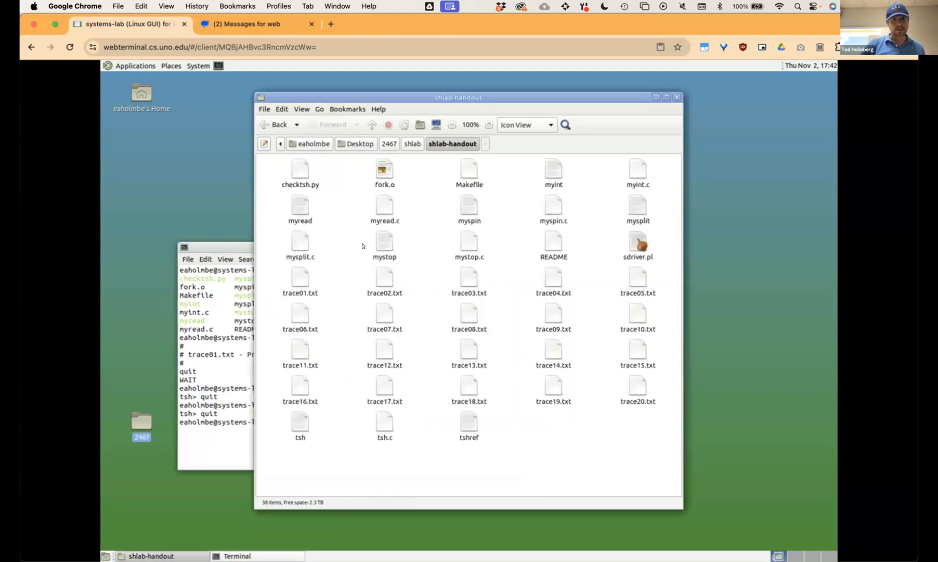
pyautogui.moveTo(383, 422)
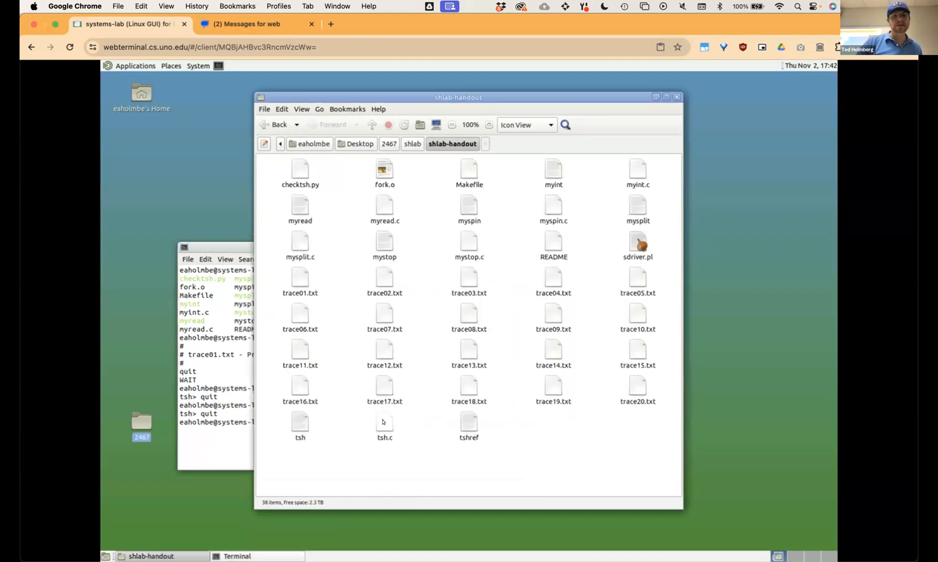
# - Open tsh.c in gedit and read the job states and global declarations
pyautogui.click(384, 425)
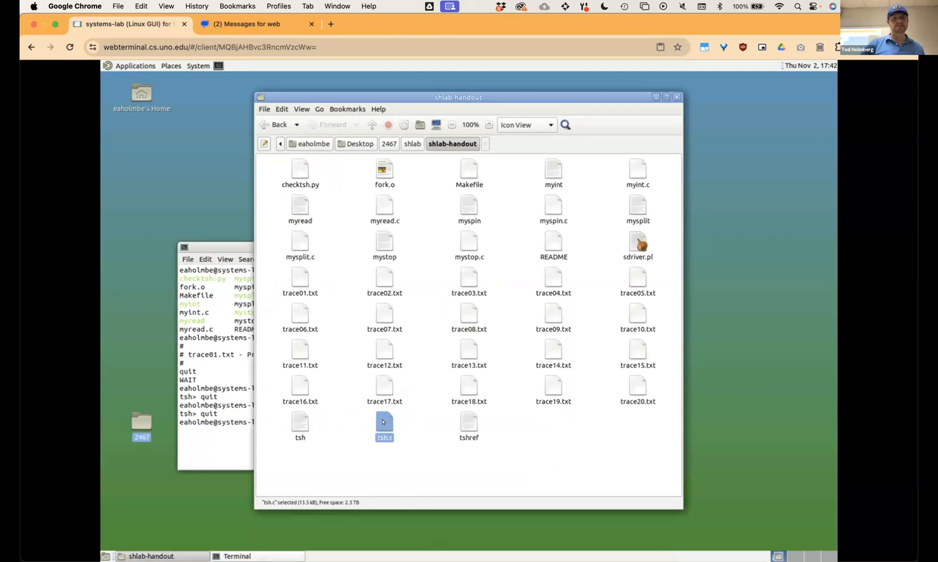
pyautogui.doubleClick(384, 421)
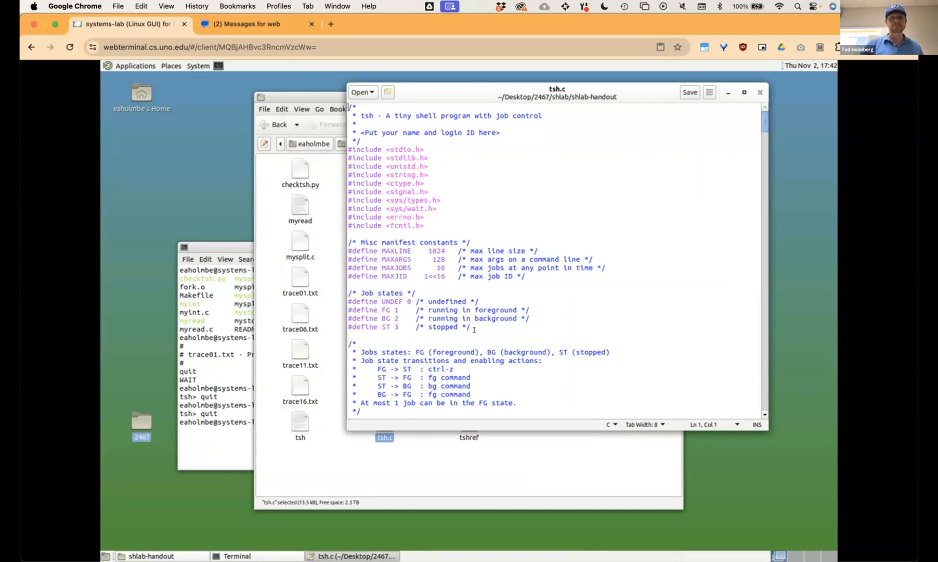
pyautogui.scroll(-3)
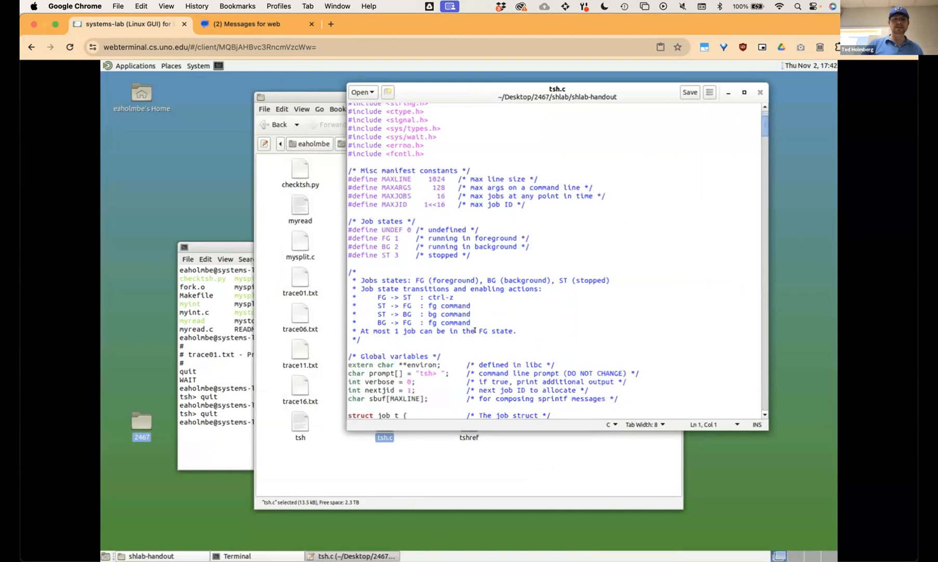
pyautogui.scroll(-3)
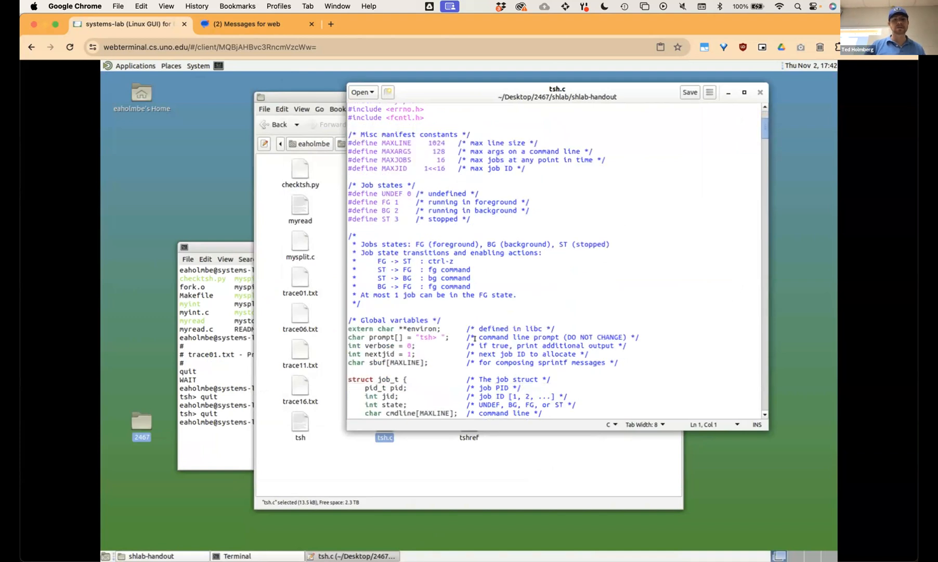
pyautogui.scroll(3)
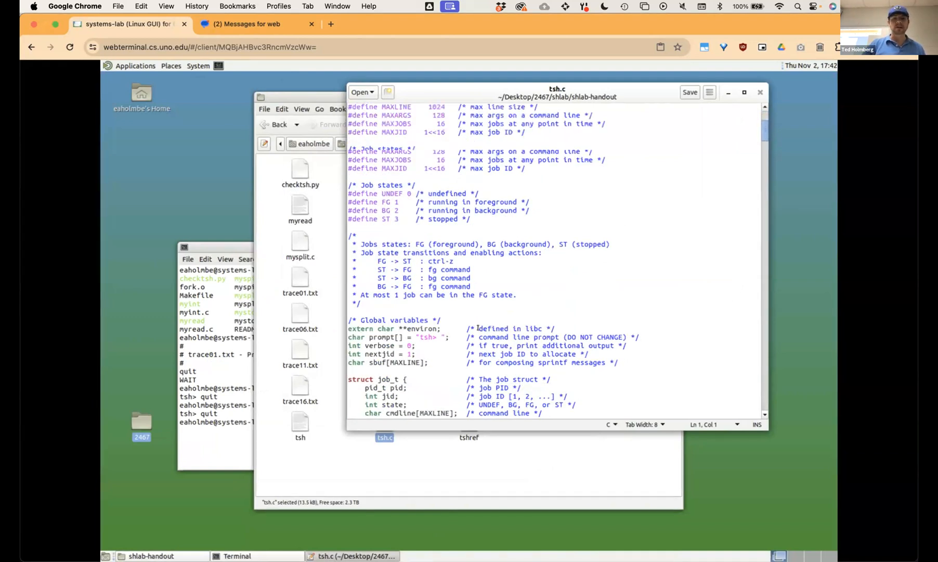
pyautogui.scroll(-3)
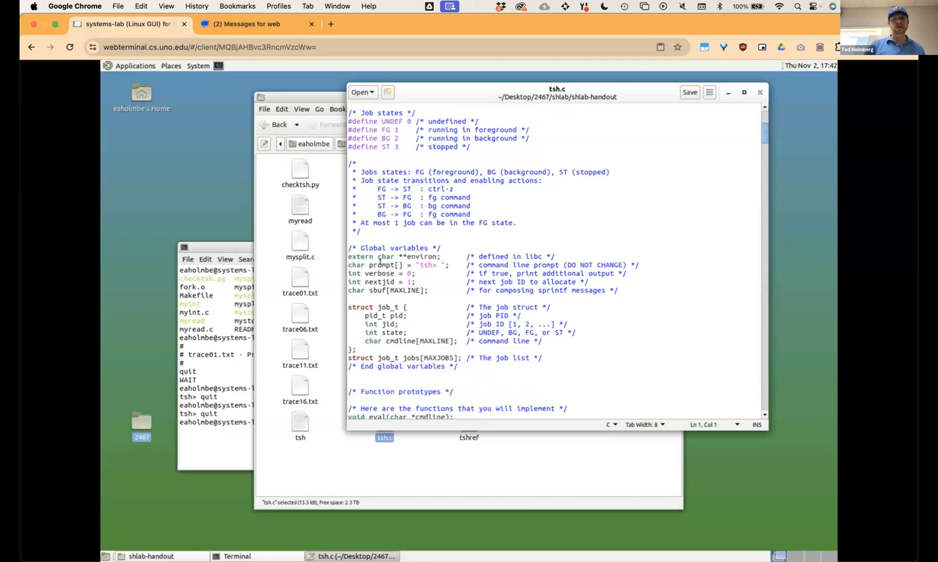
pyautogui.scroll(-3)
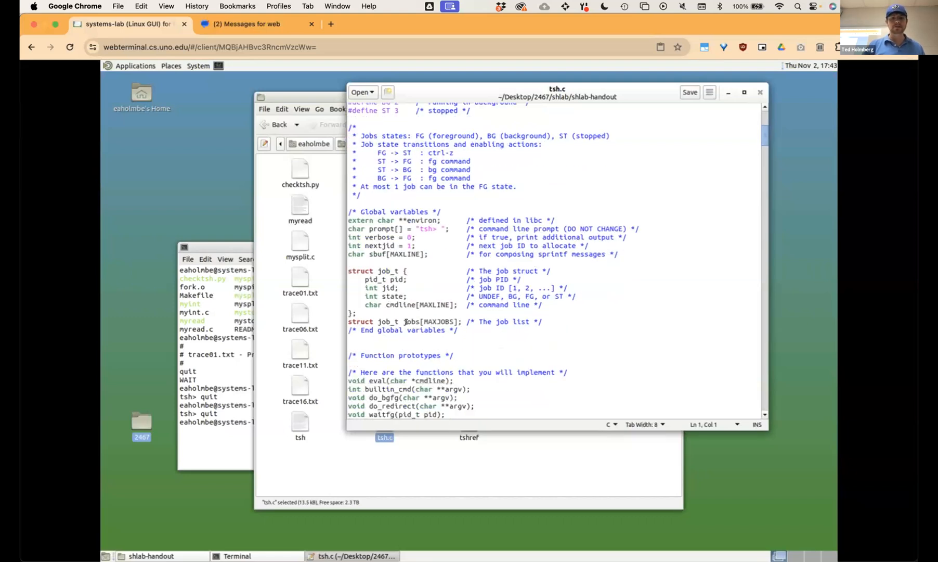
pyautogui.scroll(-3)
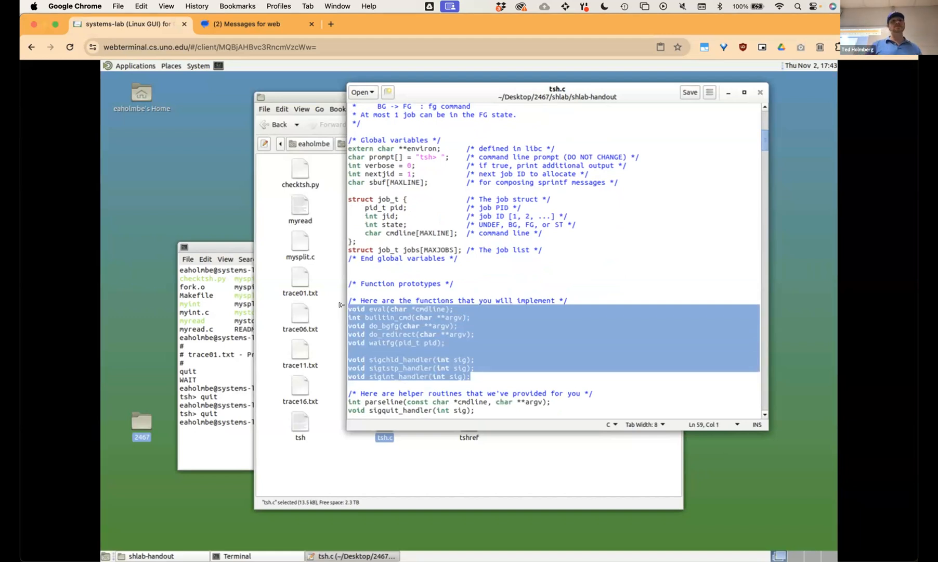
# - Scroll through the function prototypes down to main's read/eval loop calling eval
pyautogui.scroll(-3)
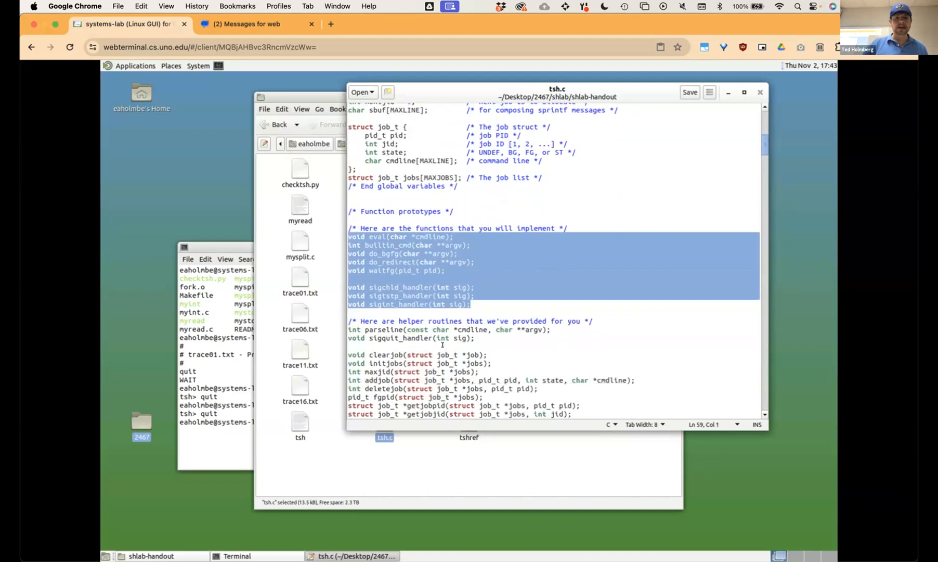
pyautogui.scroll(-3)
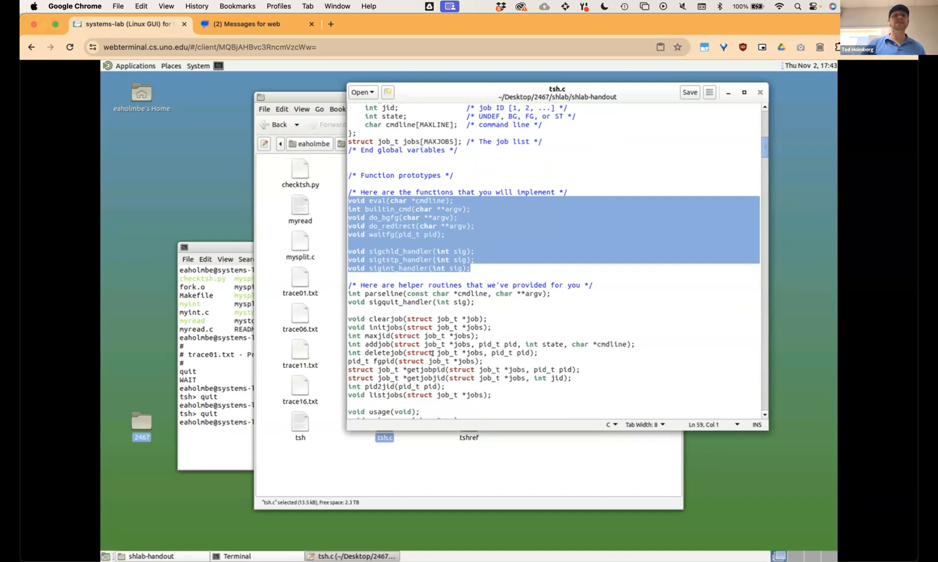
pyautogui.scroll(-3)
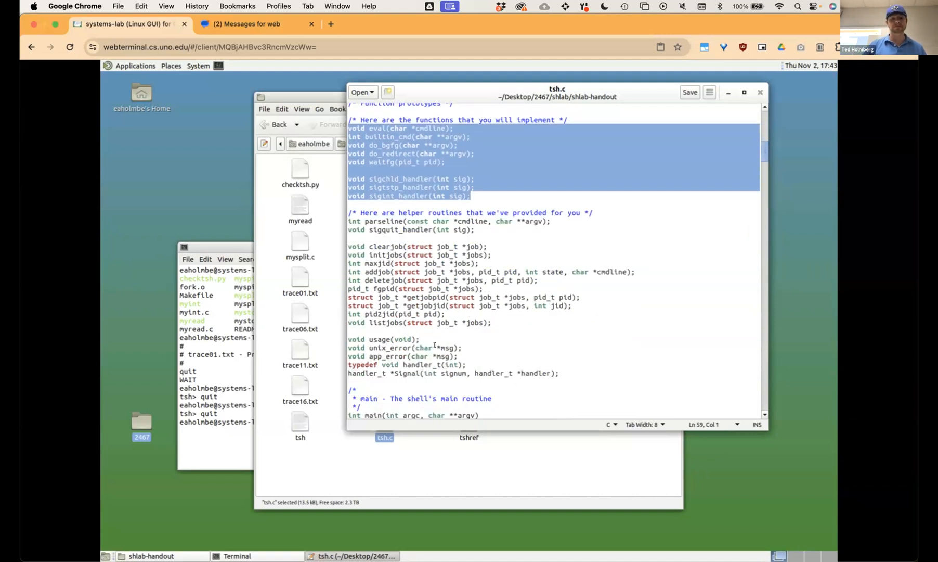
pyautogui.scroll(-3)
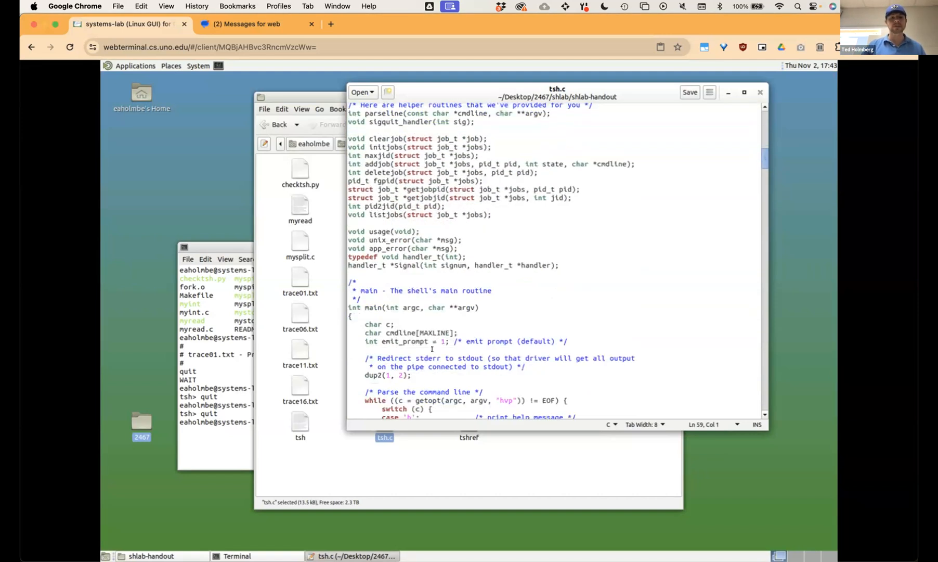
pyautogui.scroll(-3)
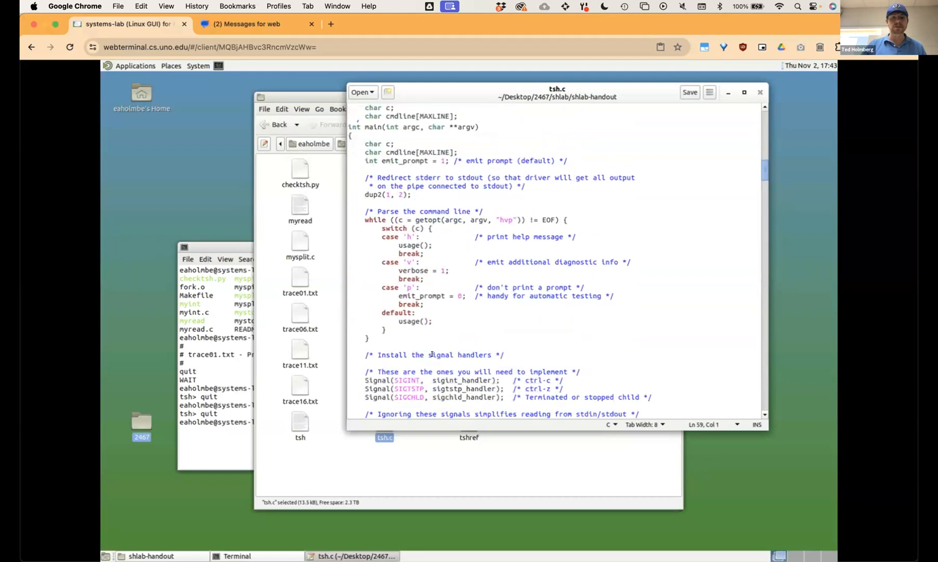
pyautogui.scroll(-3)
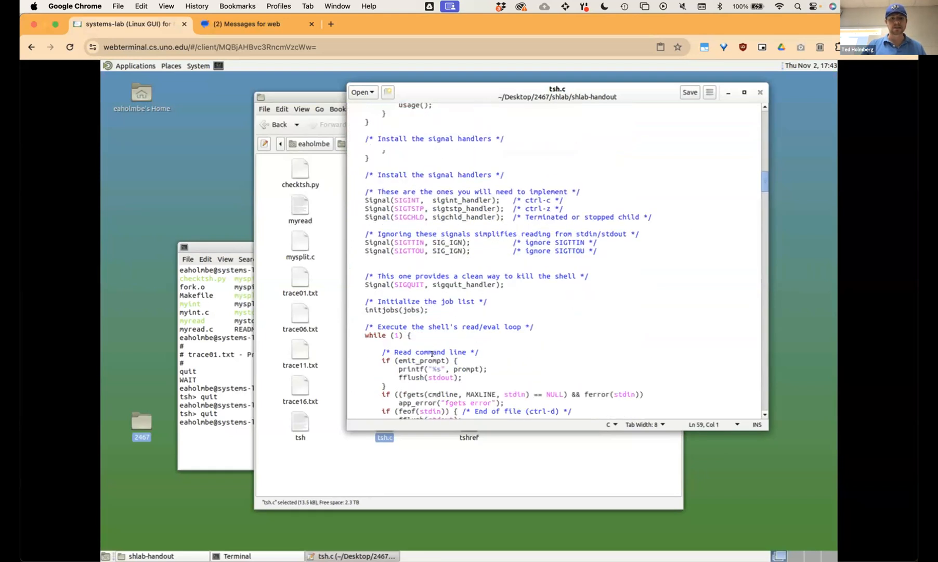
pyautogui.scroll(-3)
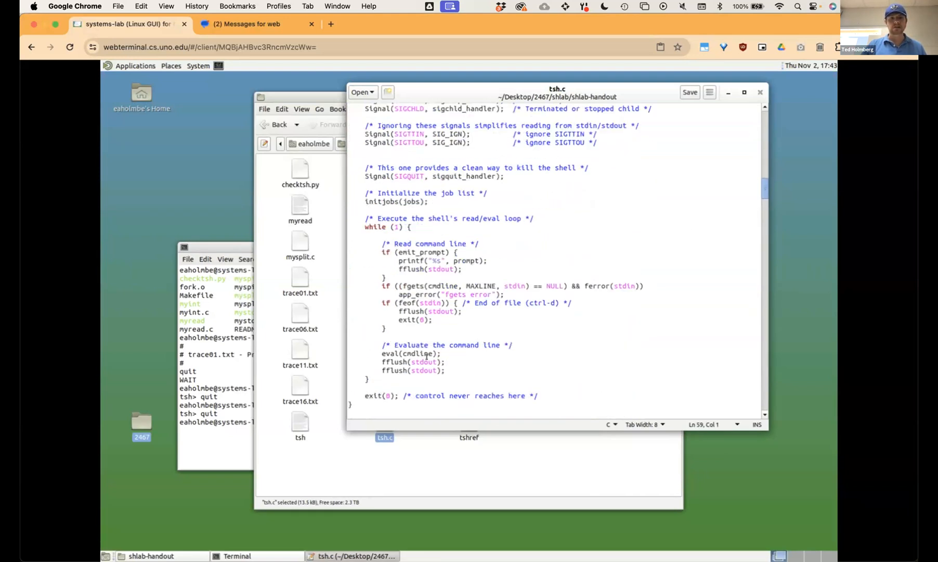
pyautogui.moveTo(553, 380)
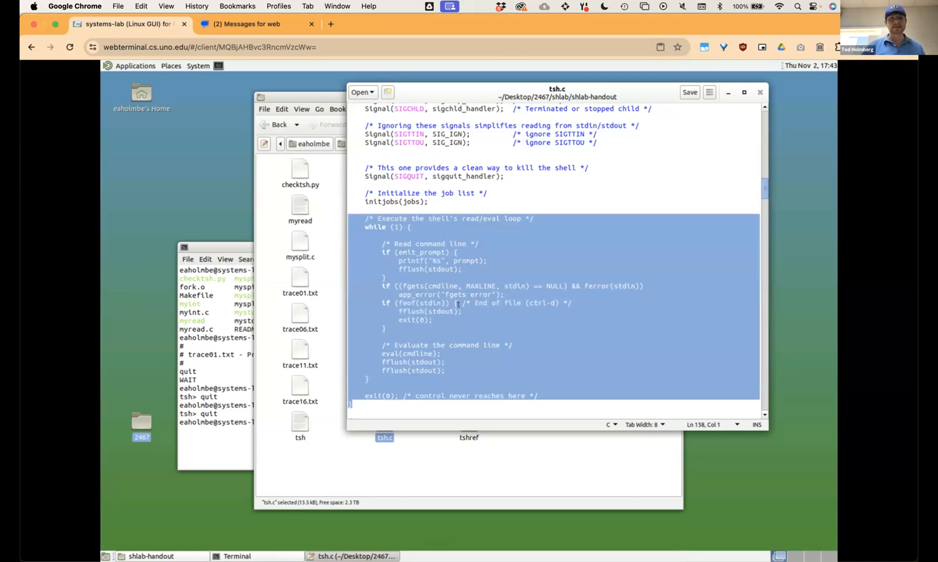
# - Select the eval(cmdline) call in main, then scroll to and select eval's body lines
pyautogui.click(425, 344)
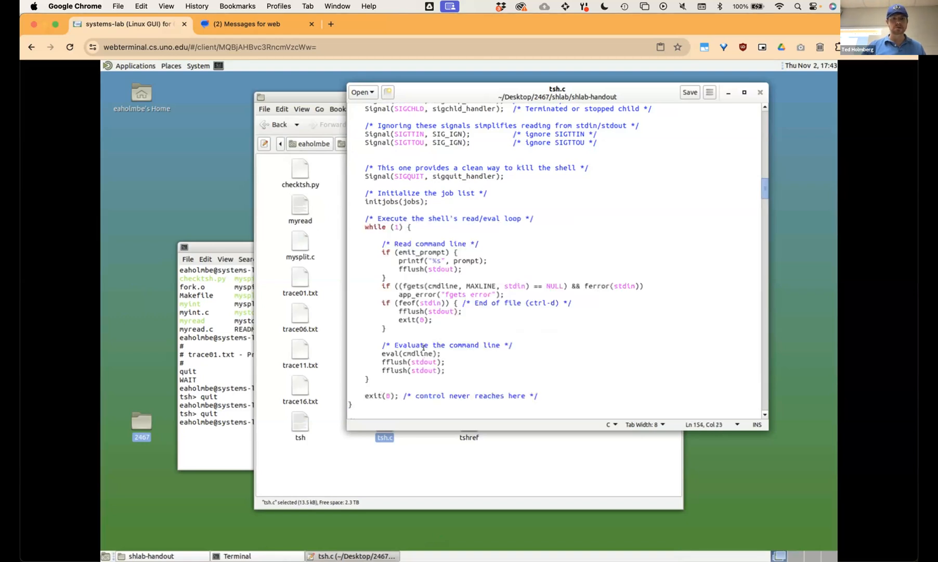
pyautogui.doubleClick(410, 353)
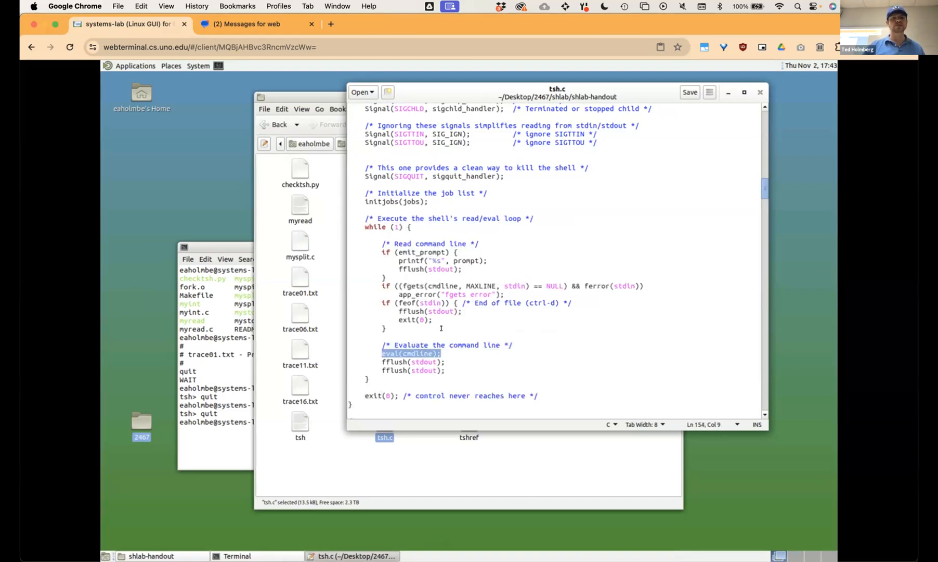
pyautogui.scroll(-3)
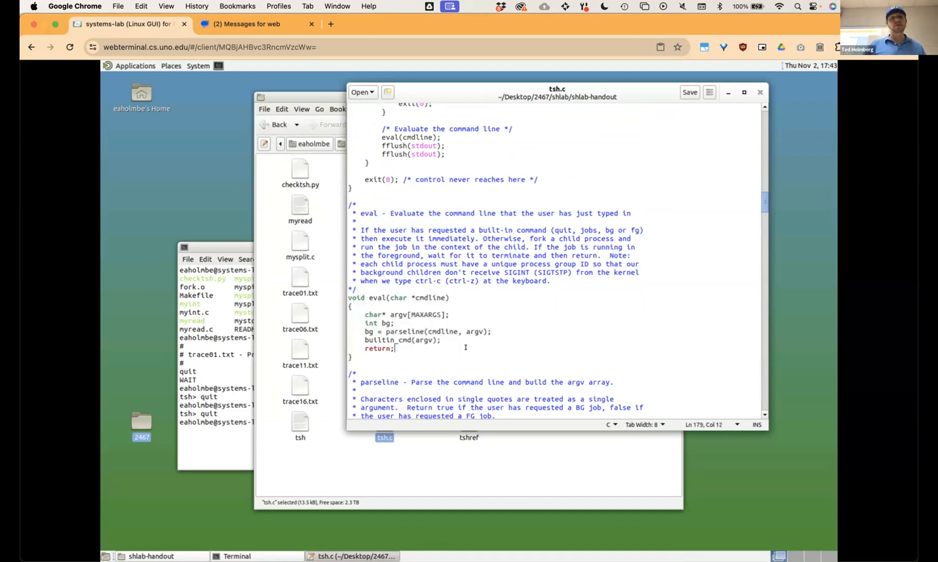
pyautogui.click(442, 340)
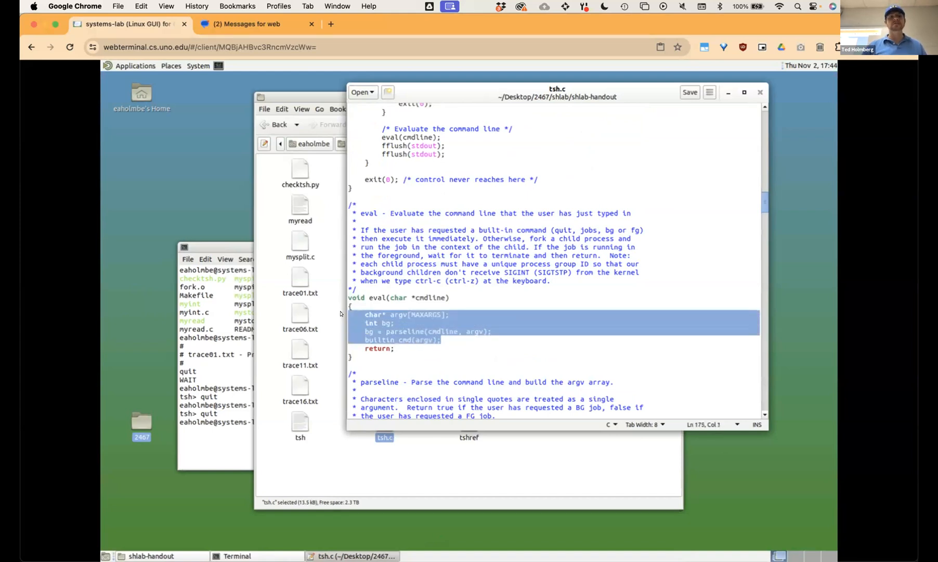
pyautogui.click(450, 314)
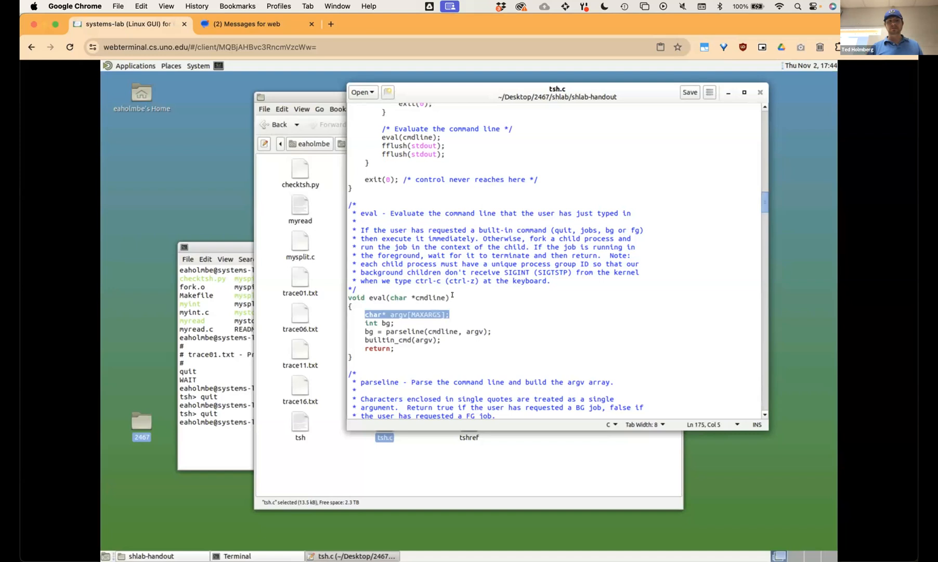
# - Merge eval's bg declaration into one line: int bg = parseline(cmdline, argv);
pyautogui.click(393, 323)
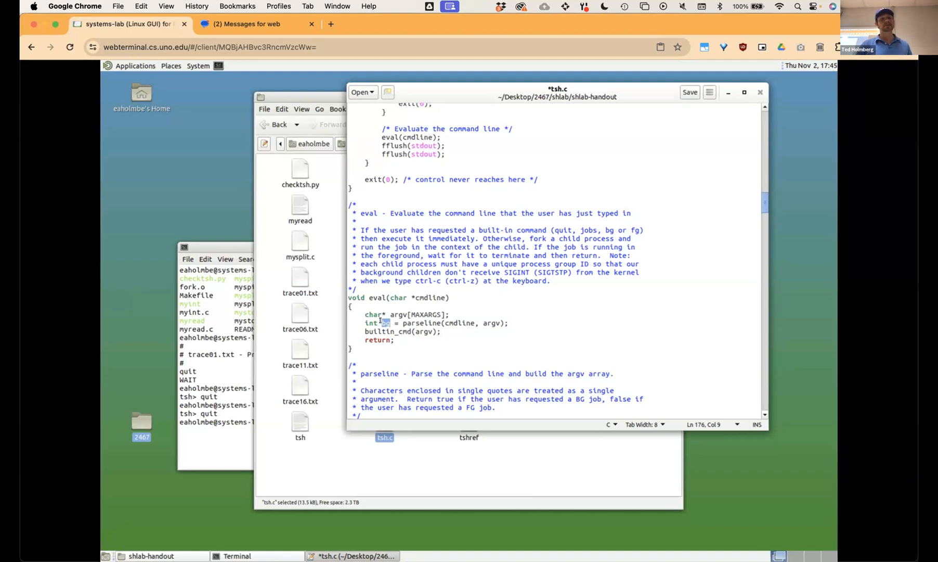
pyautogui.click(394, 340)
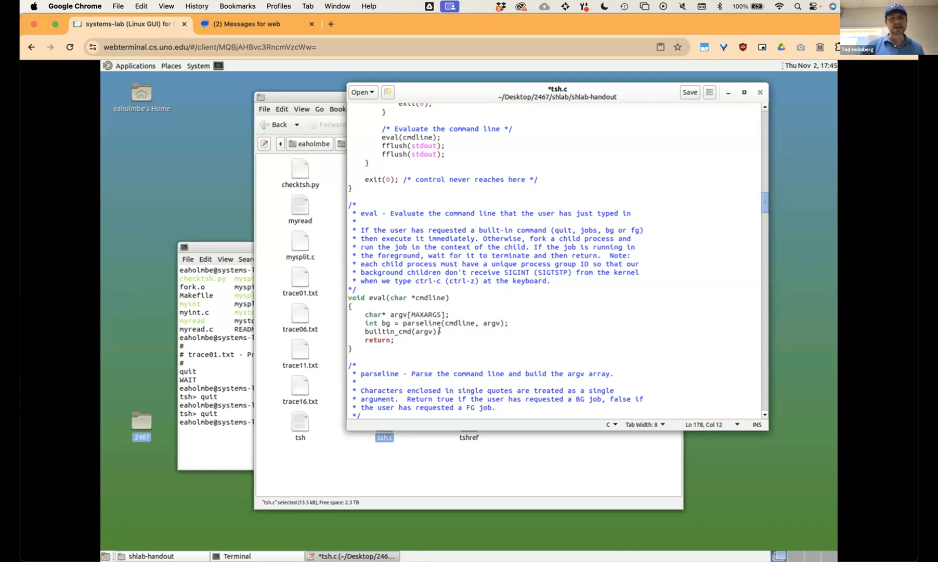
pyautogui.doubleClick(400, 331)
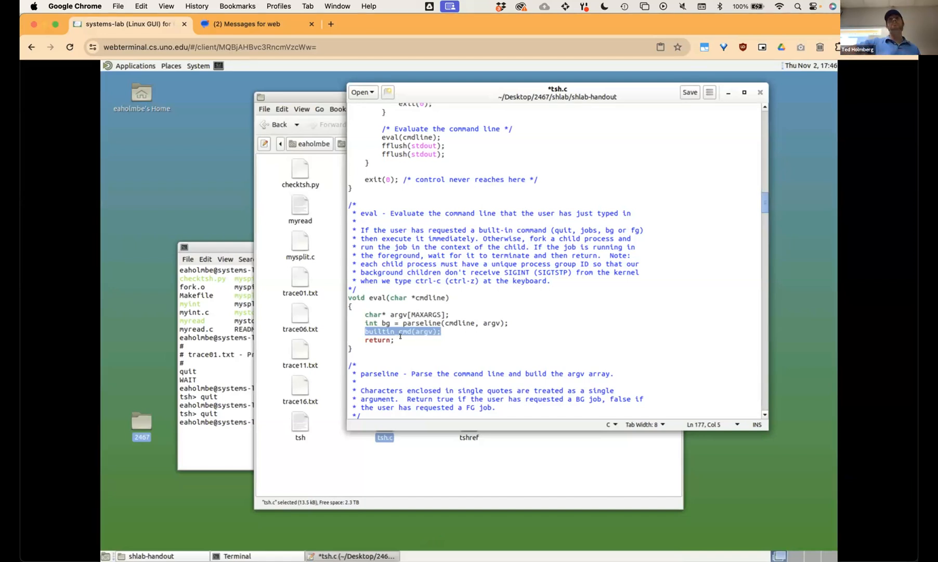
pyautogui.click(422, 331)
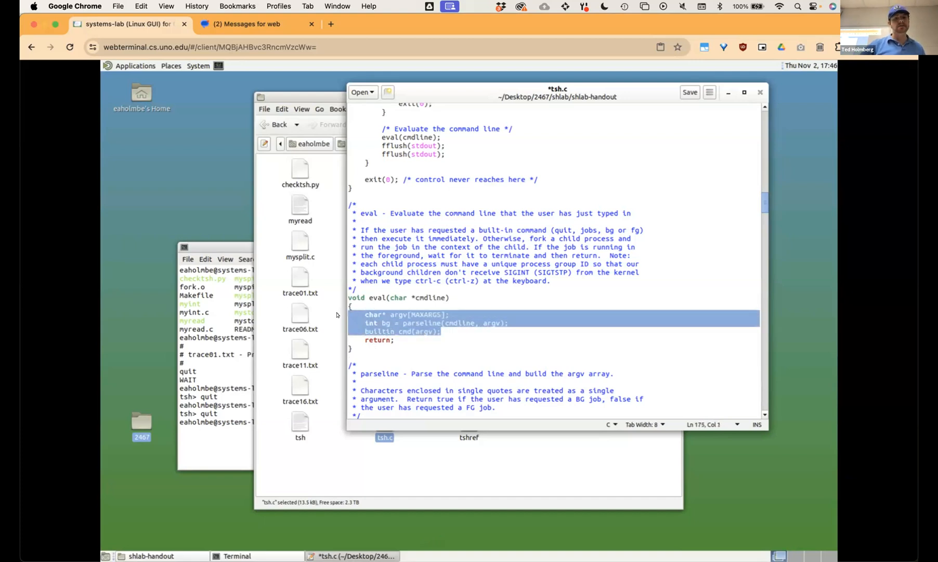
# - Search tsh.c for 'builtin' to reach the builtin_cmd function that exits on quit
pyautogui.click(442, 331)
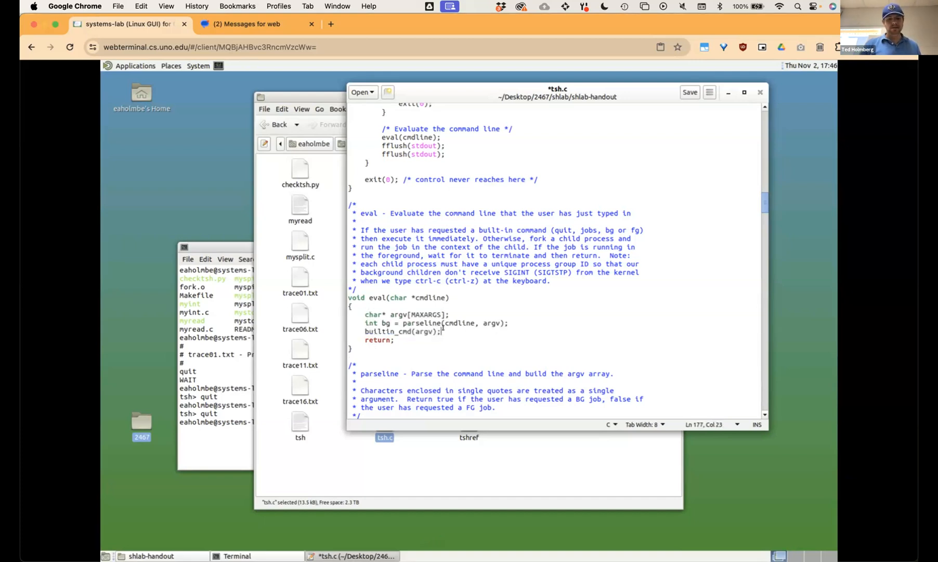
pyautogui.press('ctrl+f')
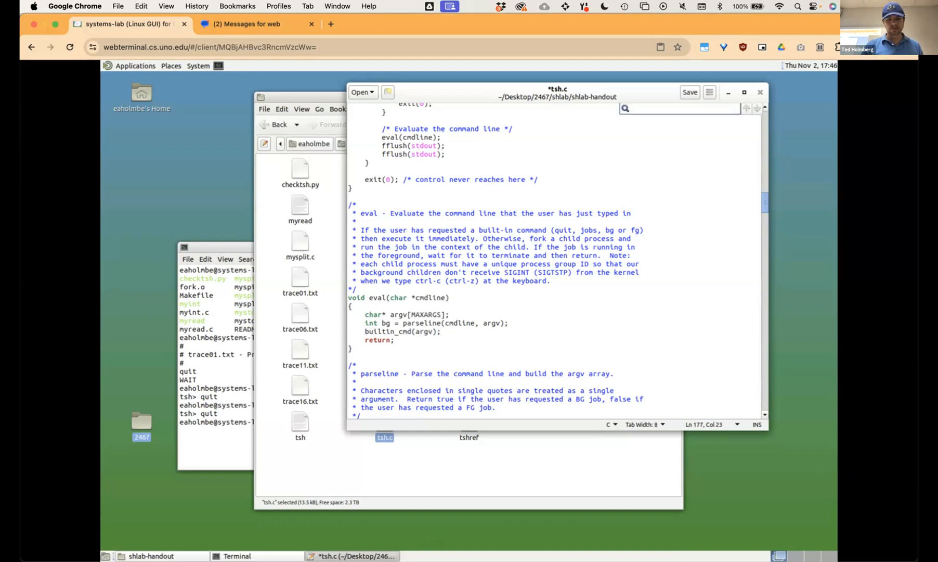
pyautogui.scroll(-3)
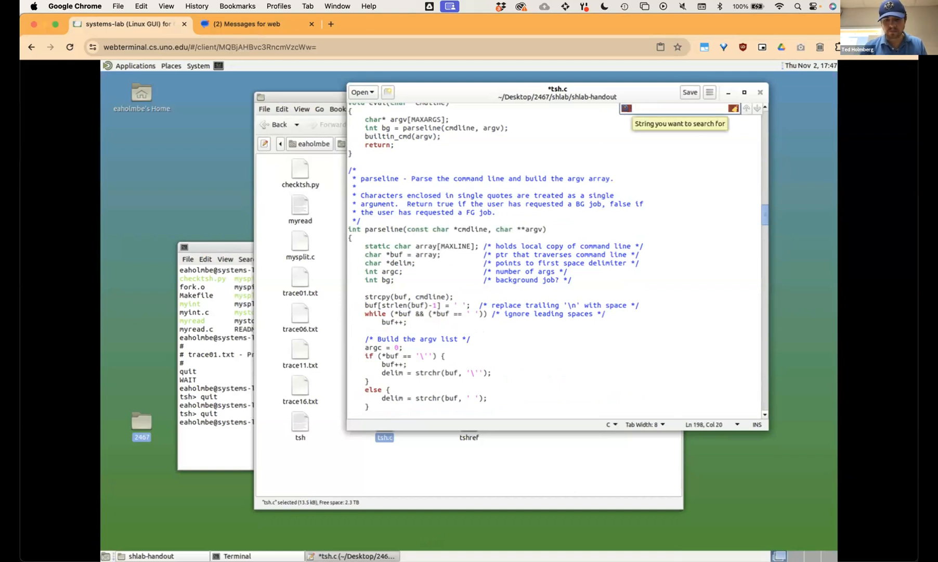
pyautogui.click(679, 108)
pyautogui.write('b')
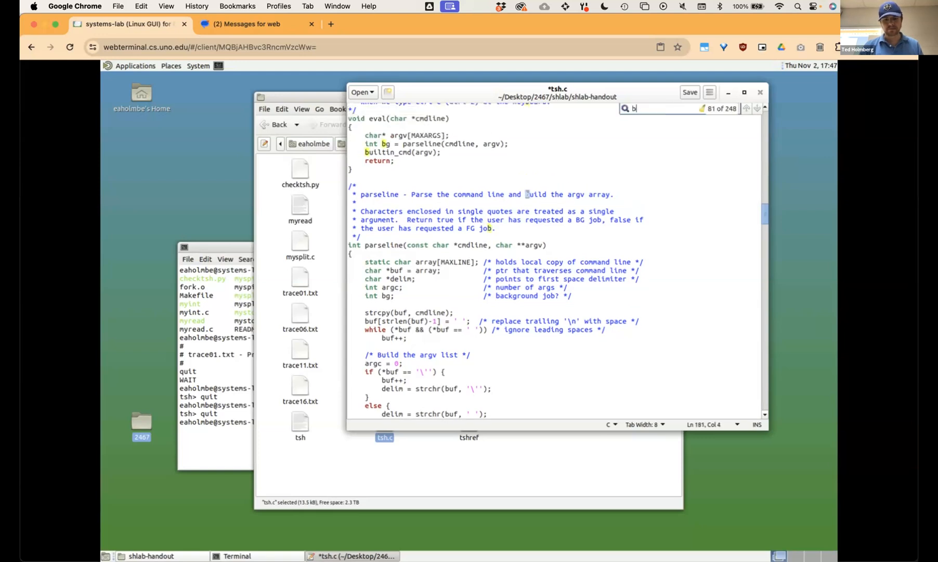
pyautogui.write('uiltin')
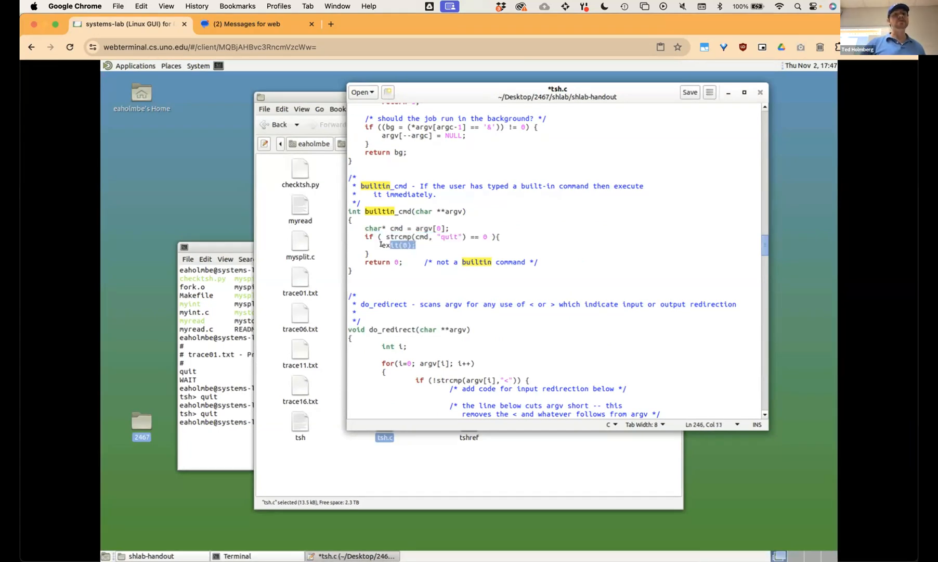
# - Raise the Terminal window showing the earlier tshref and tsh quit runs
pyautogui.click(382, 253)
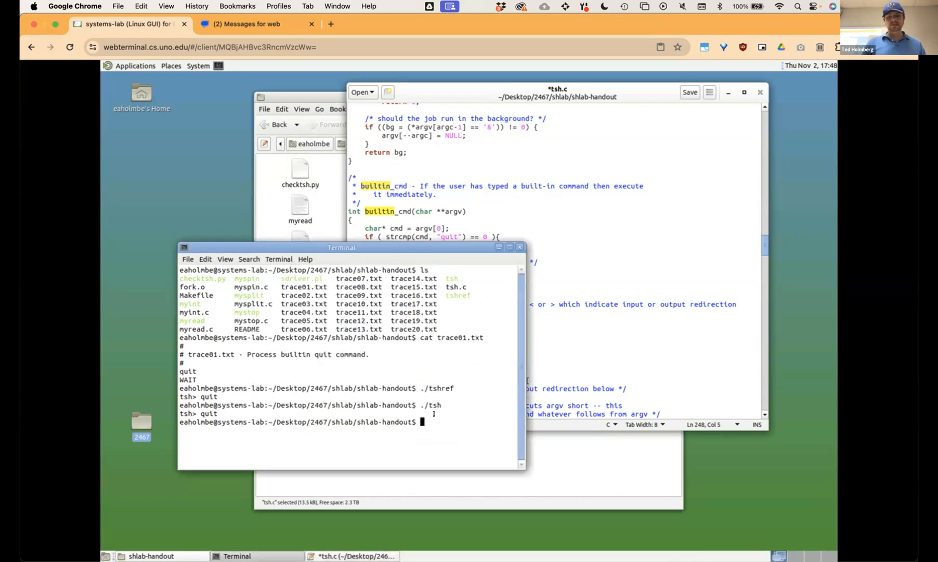
# - Run make rtest01 to execute trace01 on the reference shell tshref
pyautogui.write('test')
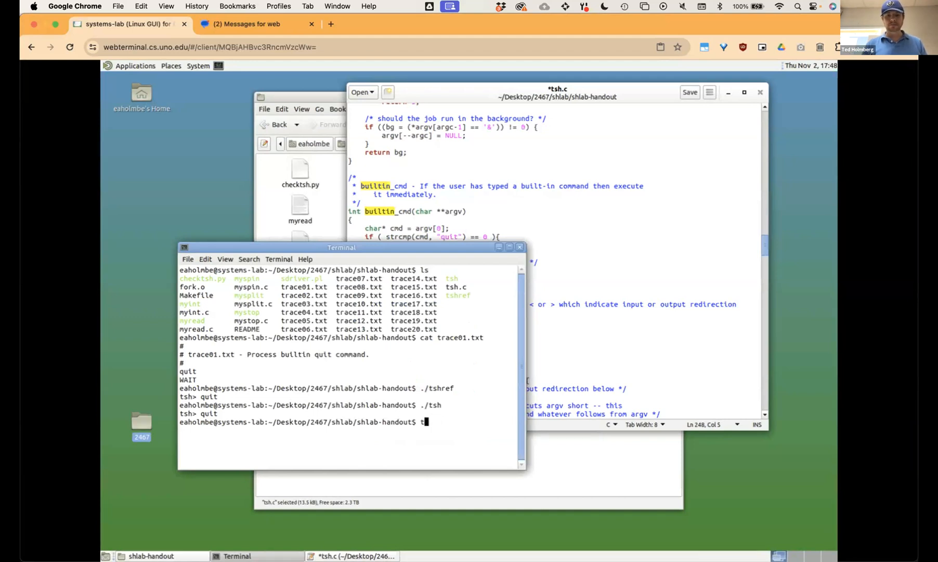
pyautogui.write('cle')
pyautogui.write('make te')
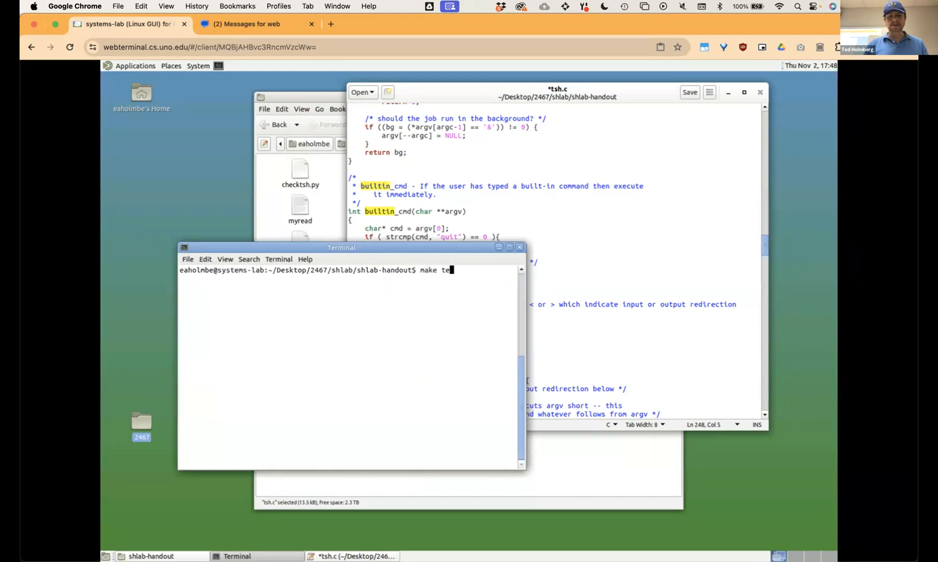
pyautogui.press('Backspace')
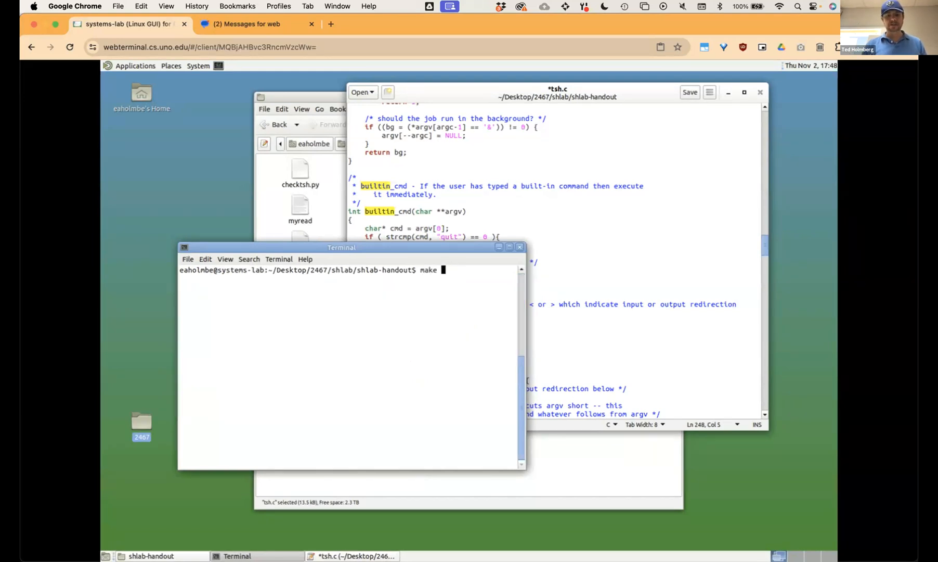
pyautogui.write('rtest')
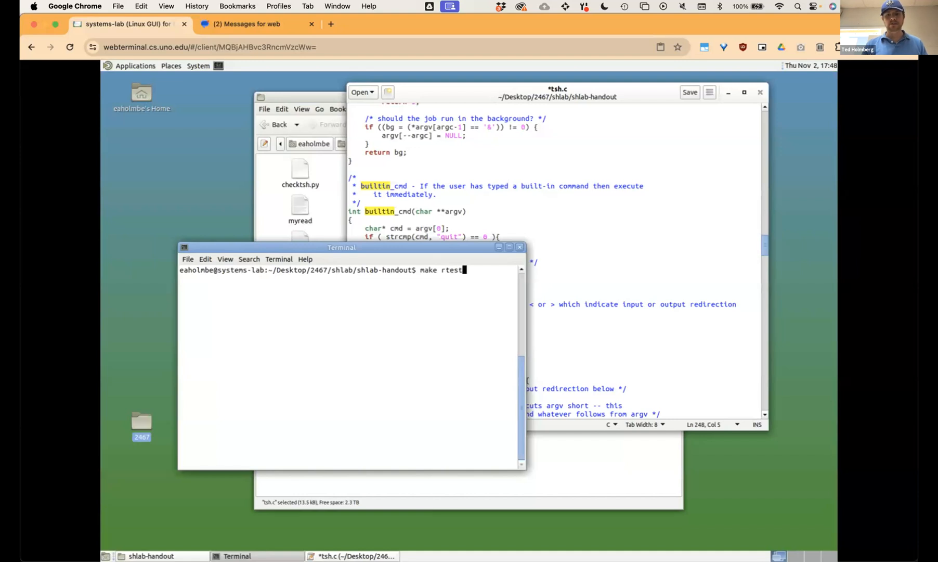
pyautogui.press('Return')
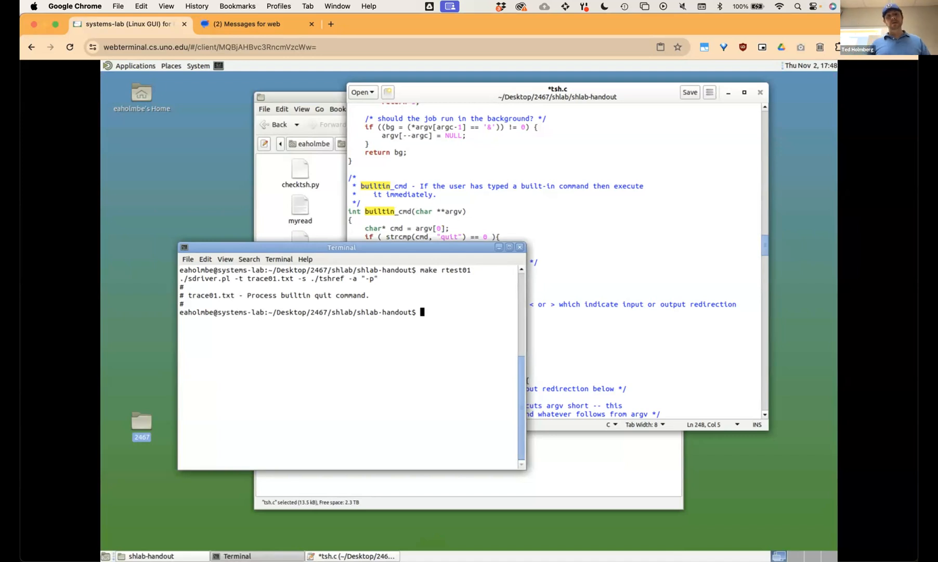
# - Run make test01 to execute trace01 on tsh, then start typing clear
pyautogui.write('make rtest01')
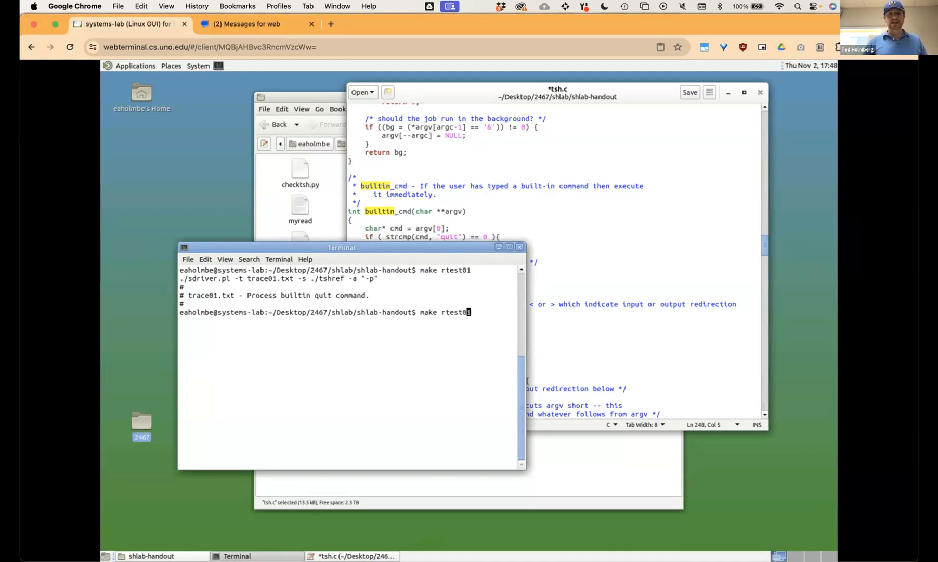
pyautogui.press('Return')
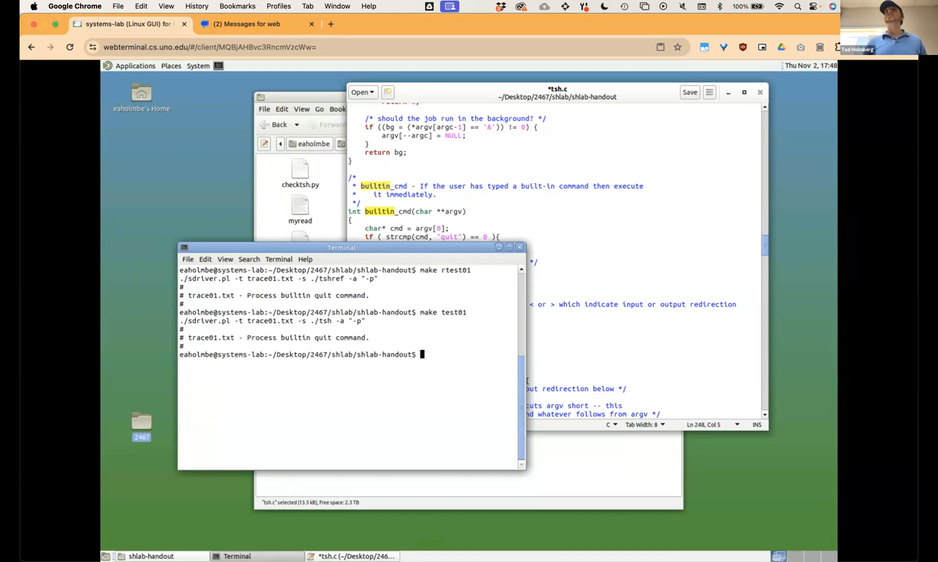
pyautogui.write('clear')
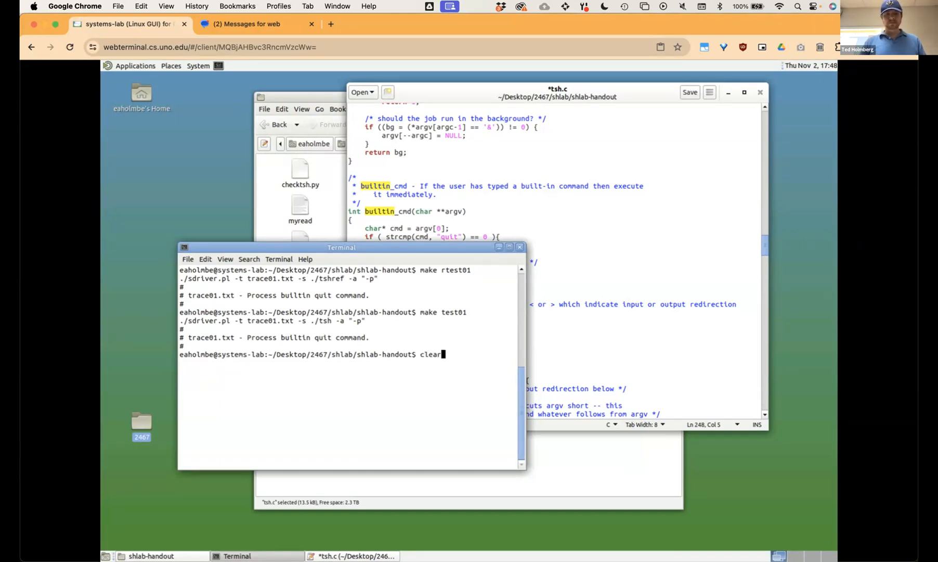
# - Clear the screen and run 'diff <(make rtest01) <(make test01)', showing only the driver line differs
pyautogui.press('Return')
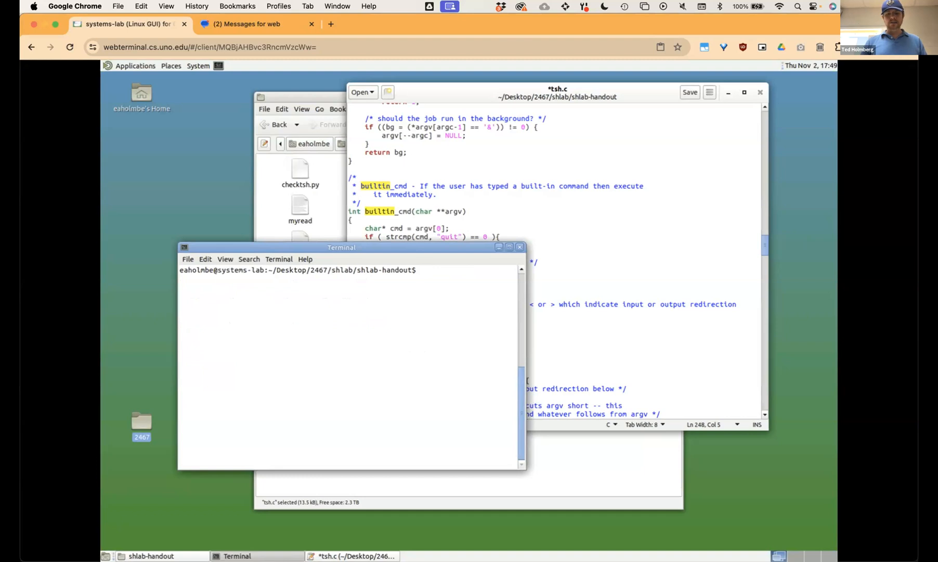
pyautogui.write('diff')
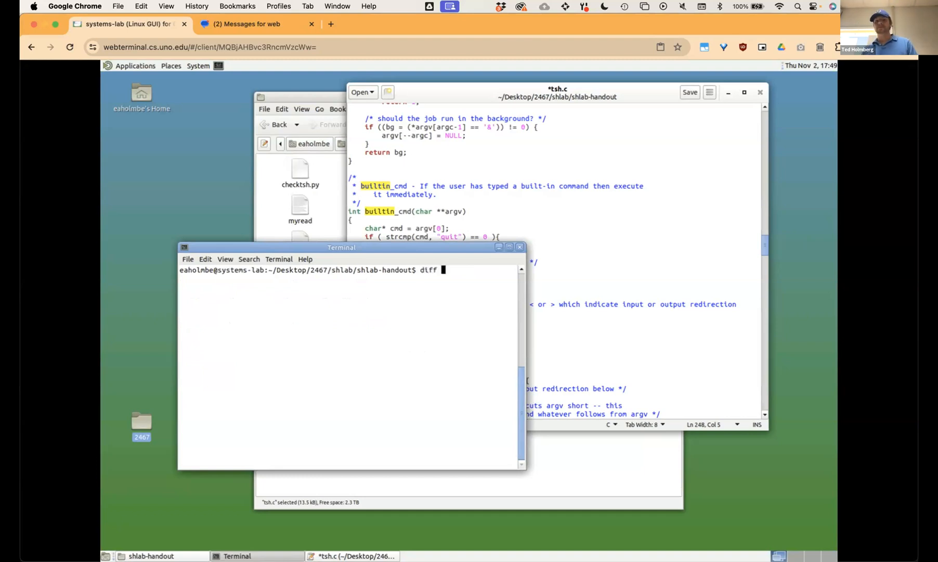
pyautogui.write('<()')
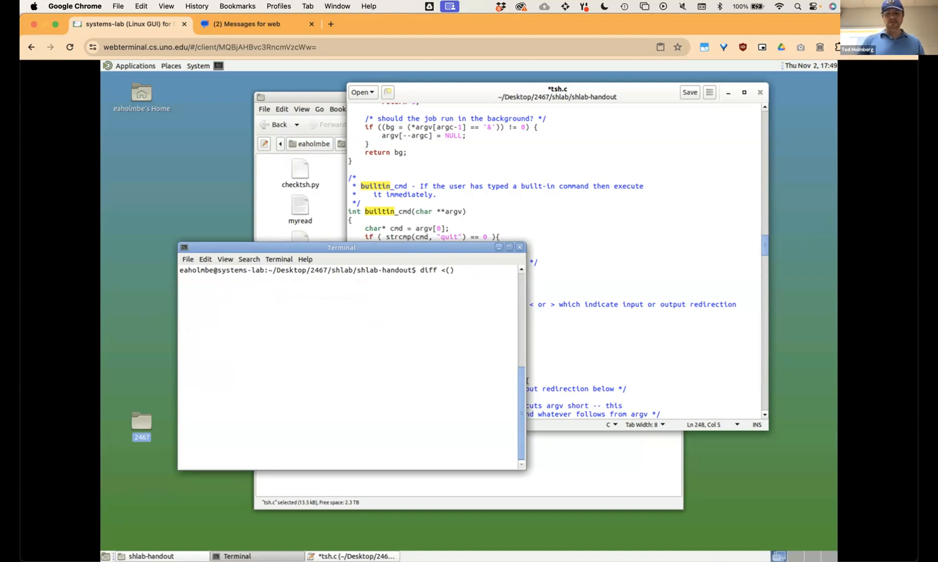
pyautogui.write('make')
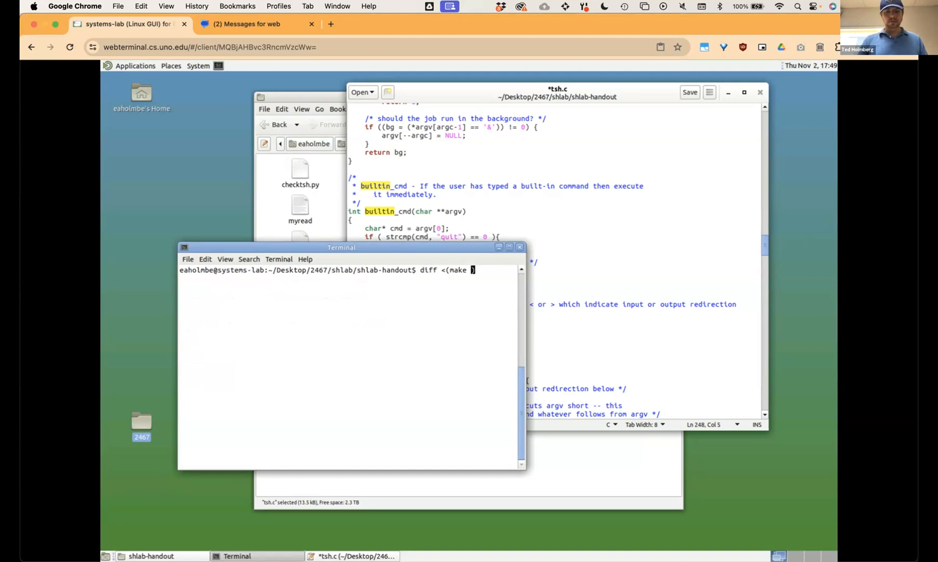
pyautogui.write('rtest01)')
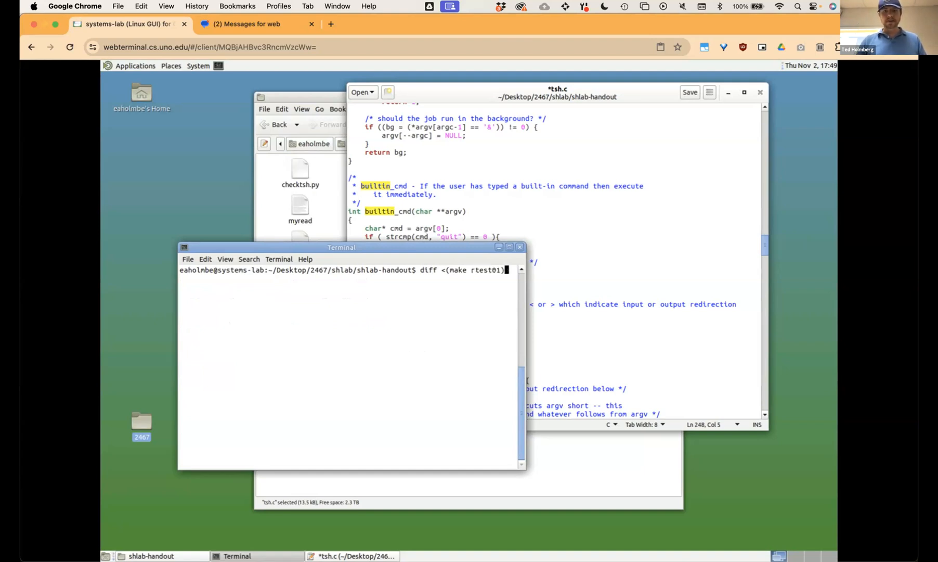
pyautogui.write('<()')
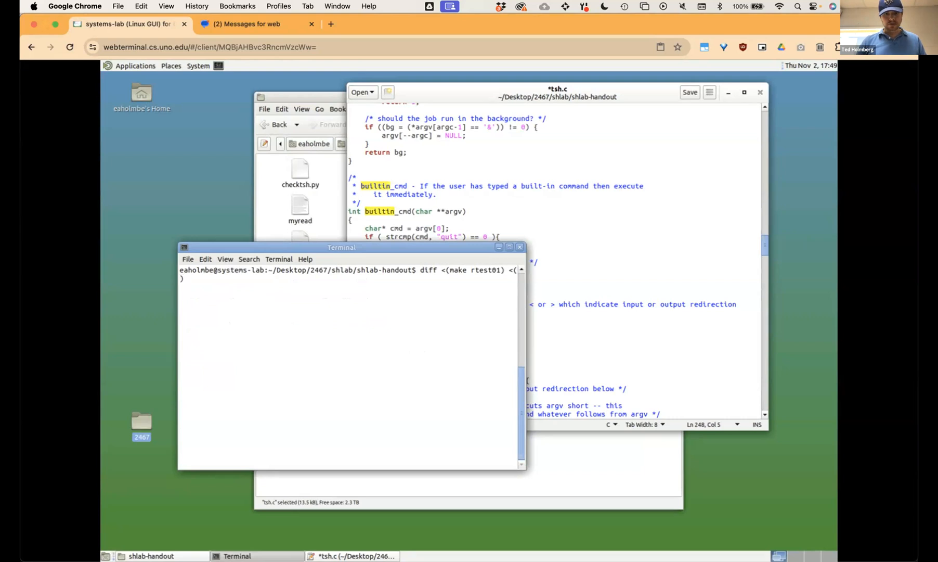
pyautogui.write('make test')
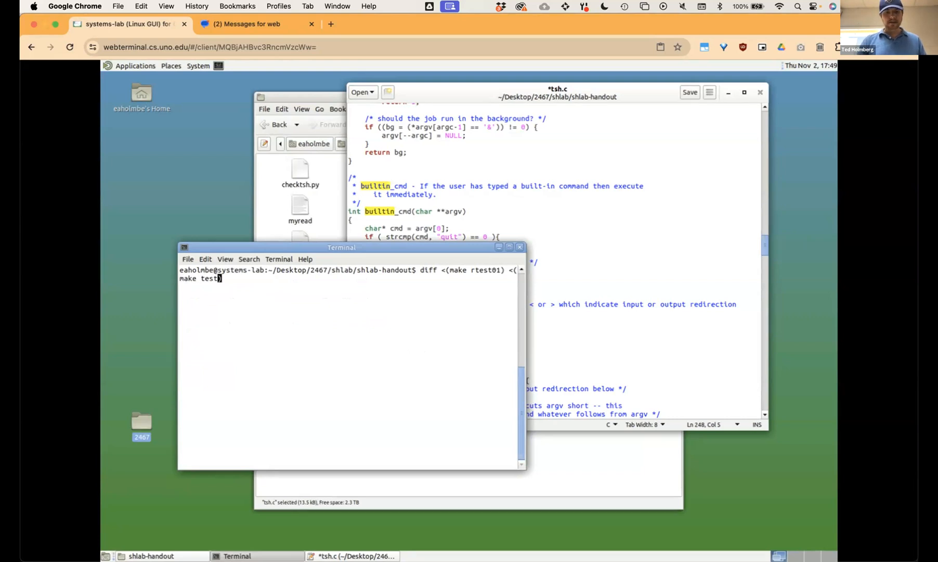
pyautogui.write('01')
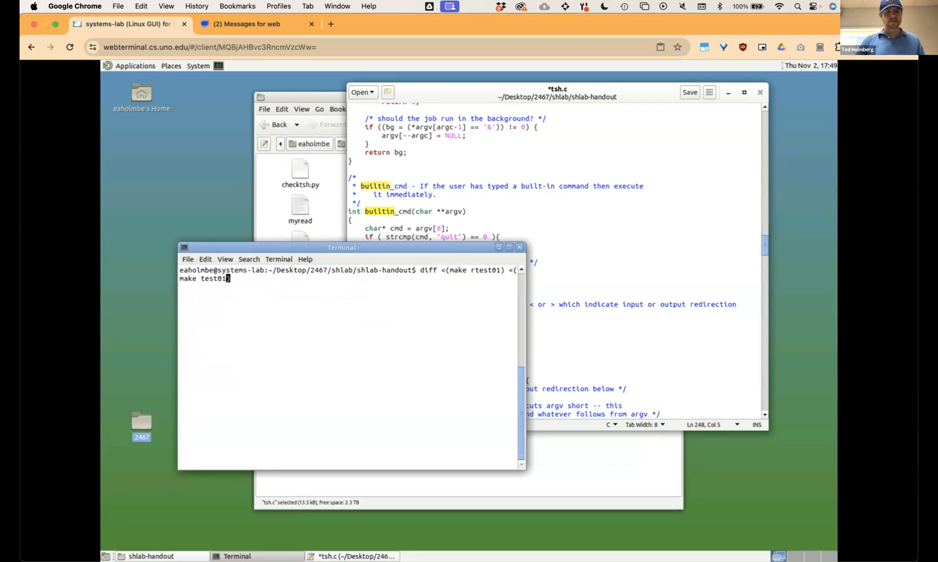
pyautogui.press('Return')
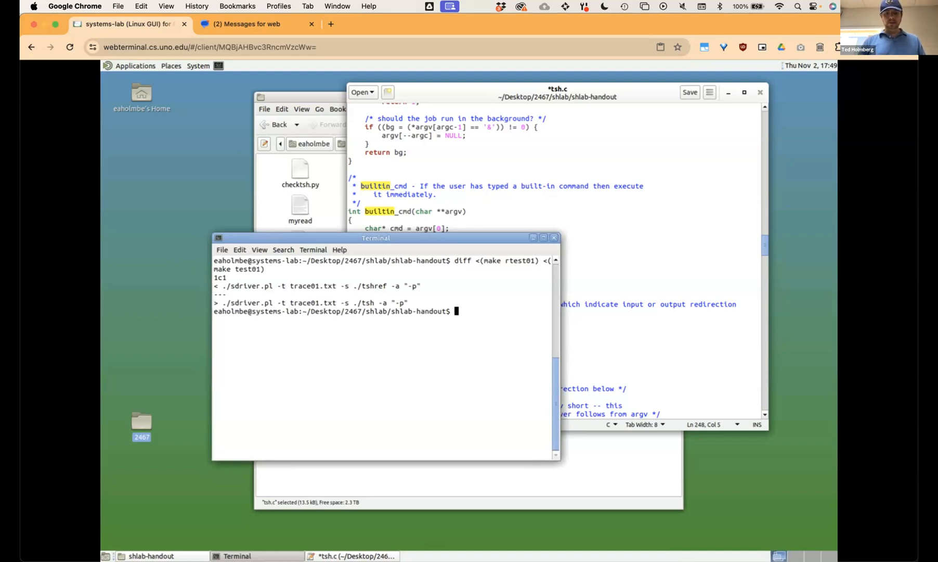
pyautogui.write('./checktsh.py')
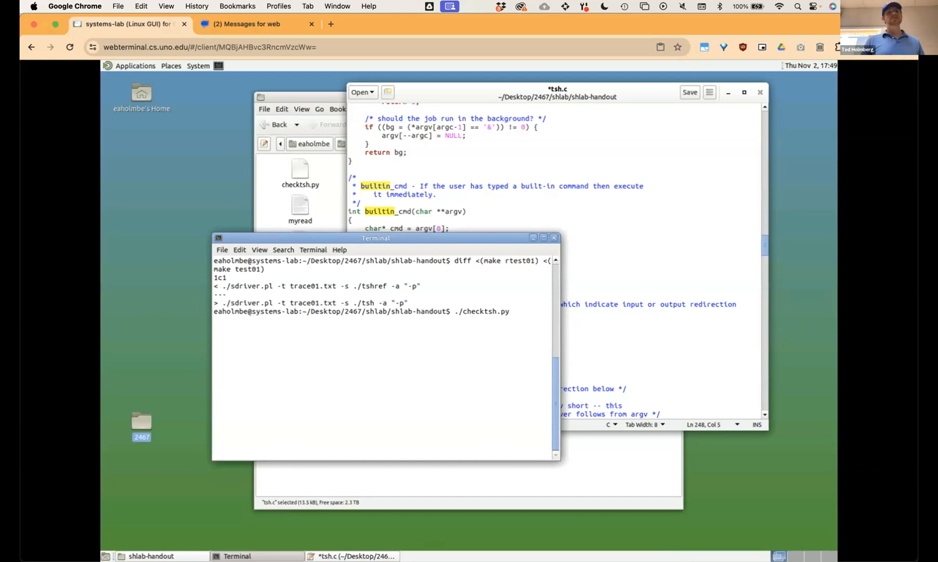
# - Run ./checktsh.py and scroll through its output showing trace01 and trace02 matched
pyautogui.press('Return')
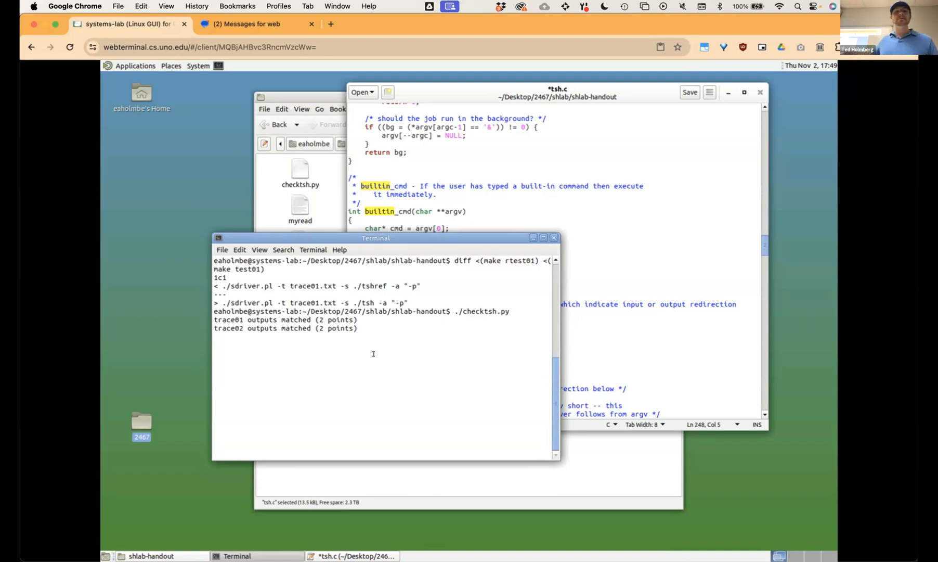
pyautogui.scroll(-3)
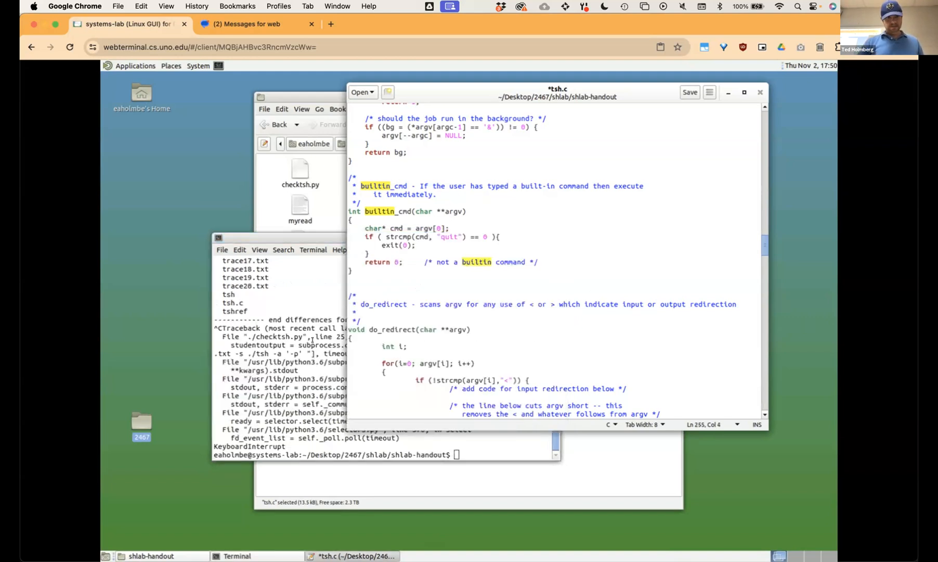
pyautogui.scroll(-3)
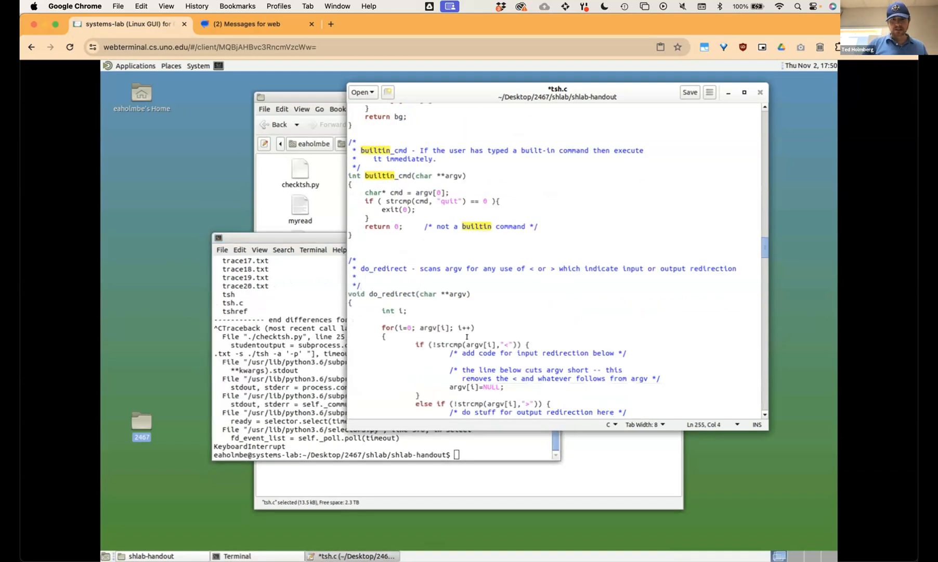
pyautogui.scroll(-3)
pyautogui.write('diff <(make rtest01) <(make test01')
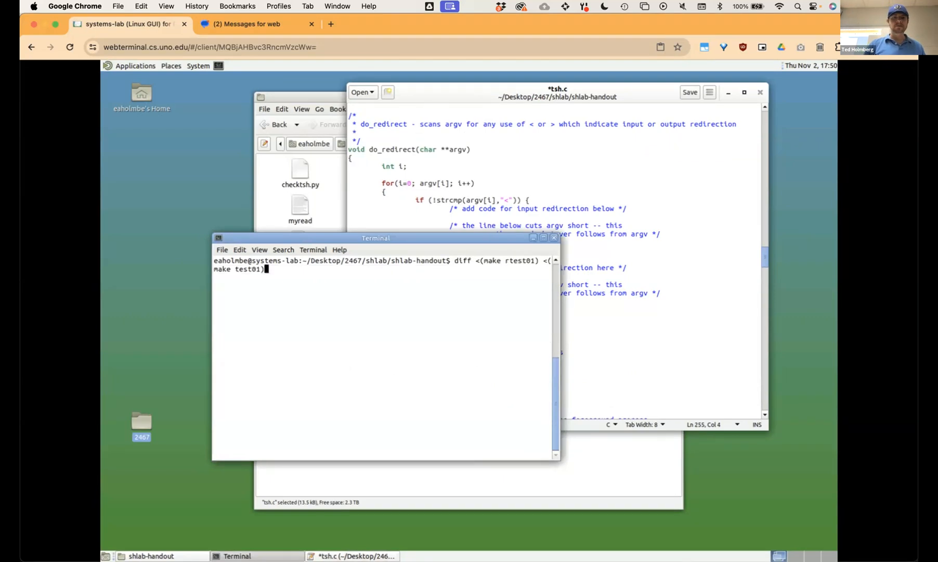
# - Compile tsh.c into tsh with 'gcc -g tsh.c -o tsh', finishing without errors
pyautogui.write('clear')
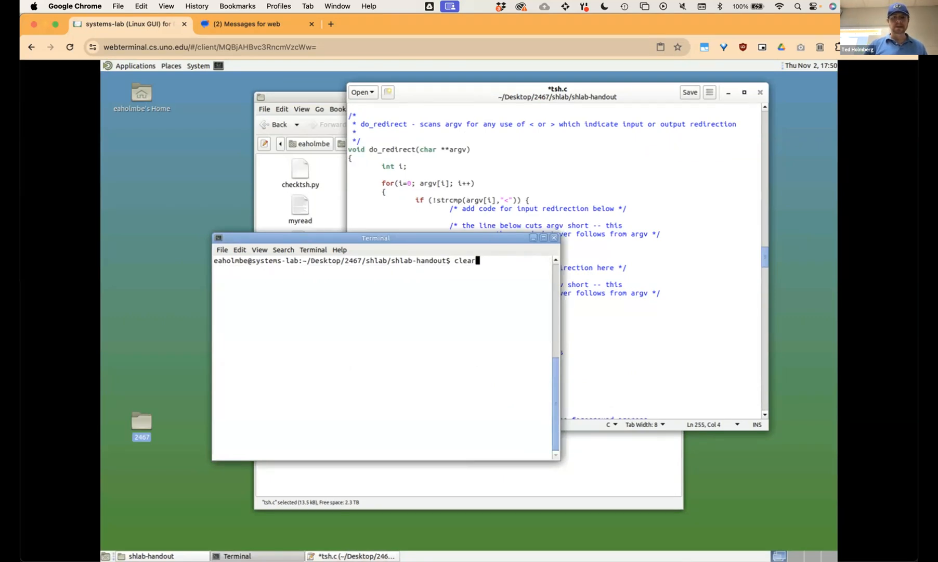
pyautogui.write('ls')
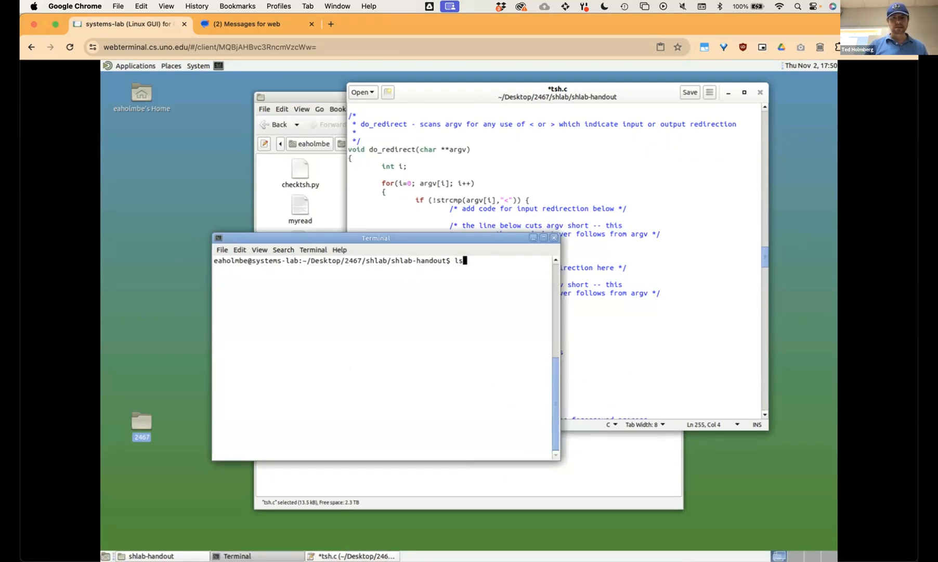
pyautogui.write('diff <(make rtest01) <(make test01)')
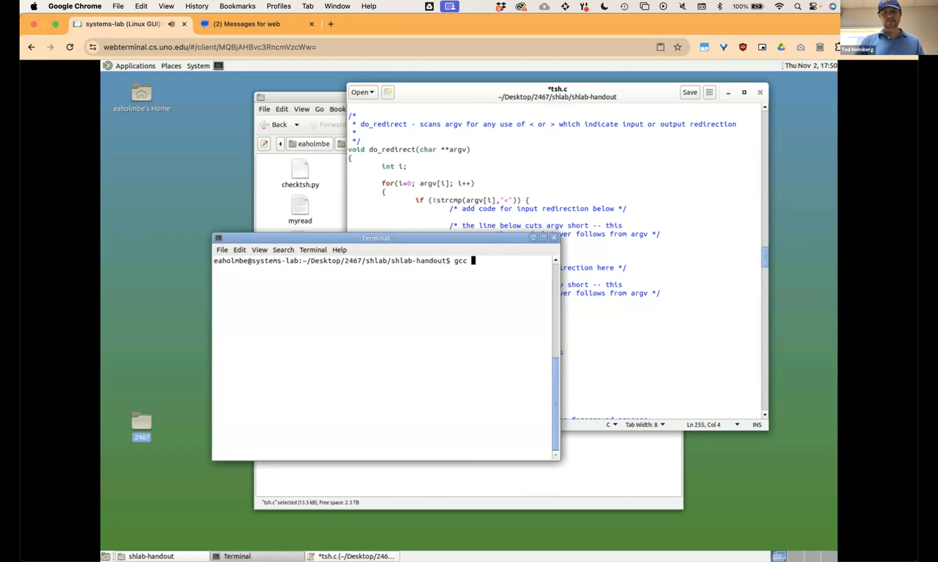
pyautogui.write('-g')
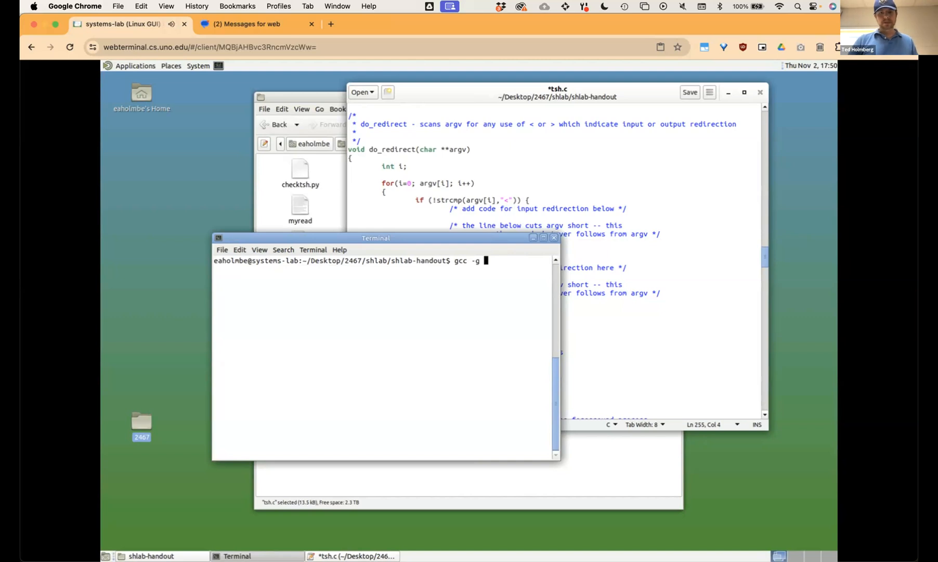
pyautogui.write('tsh')
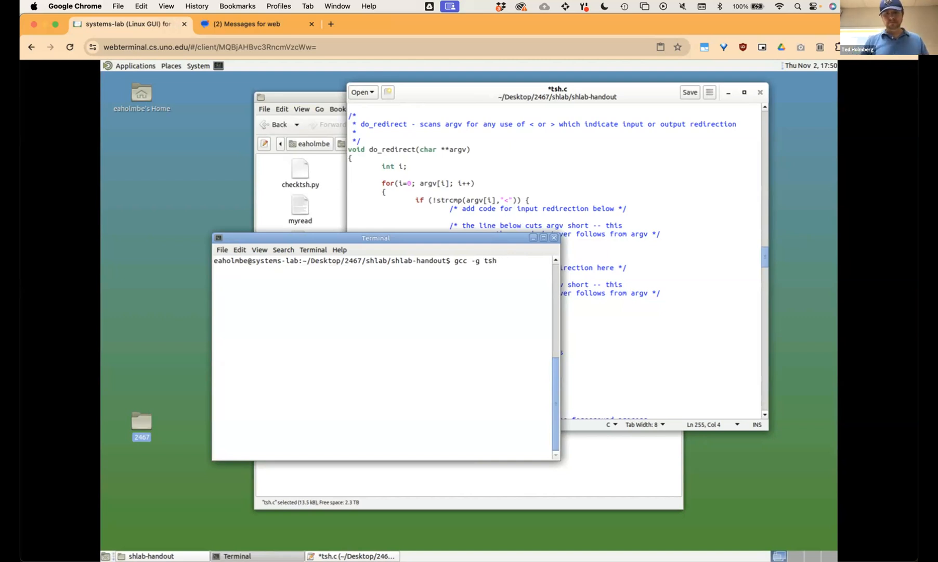
pyautogui.write('.c')
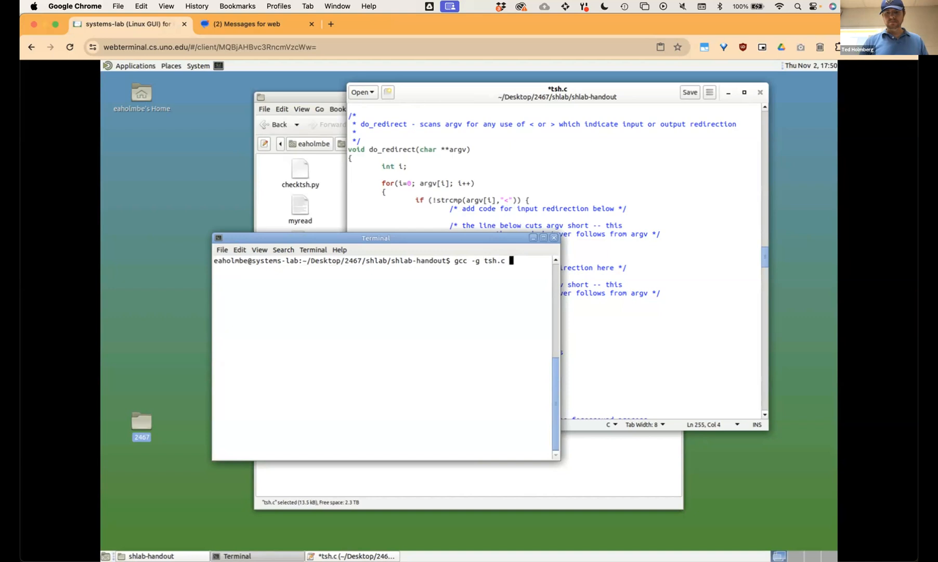
pyautogui.write('-o tsh')
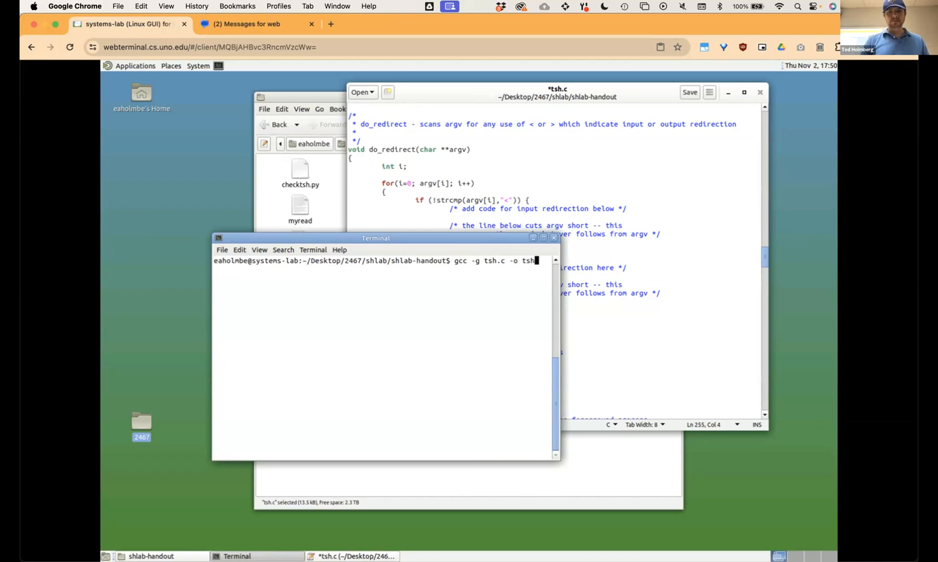
pyautogui.press('Return')
pyautogui.write('gcc -g tsh.c -o tsh')
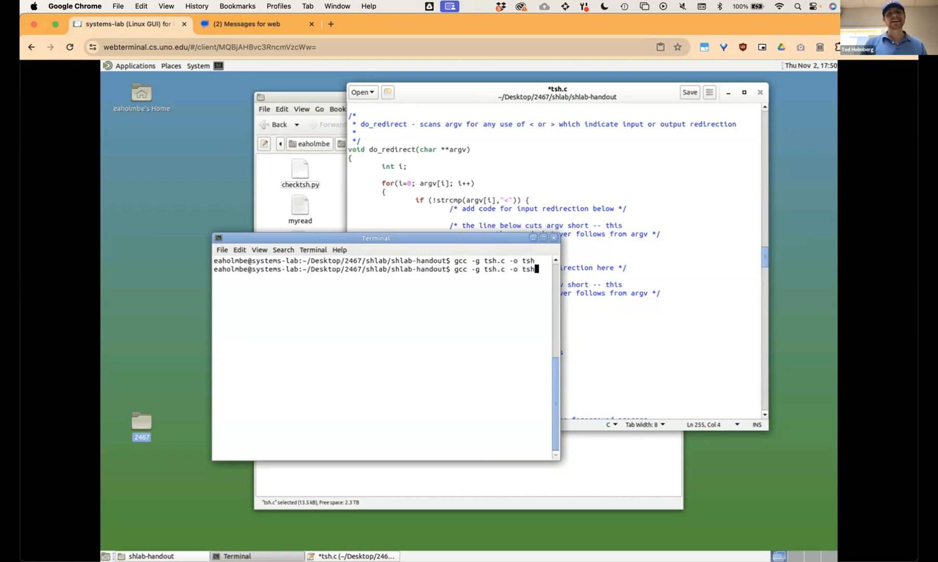
pyautogui.write('clear')
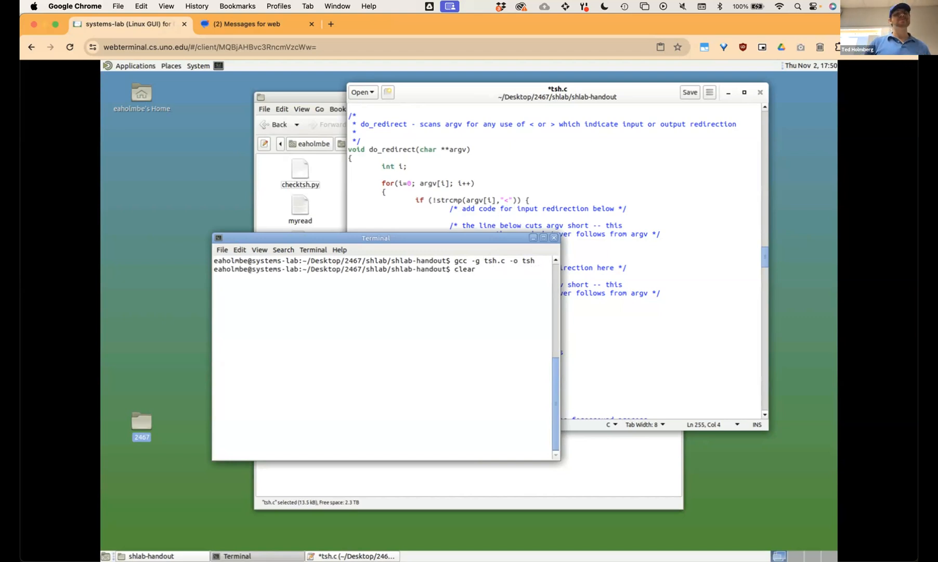
# - Rerun ./checktsh.py, review the trace01 match and trace02/trace03 differences, then clear
pyautogui.write('./checktsh.py')
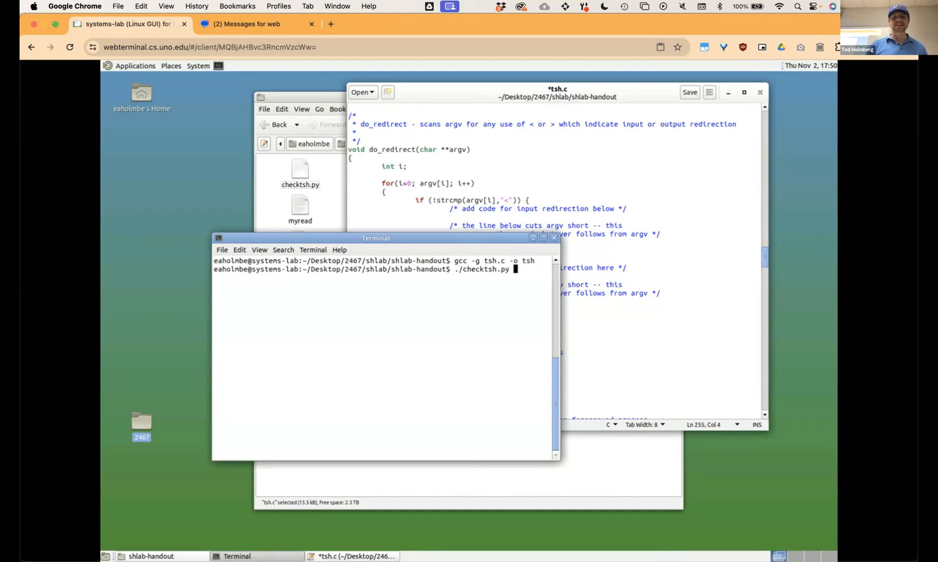
pyautogui.press('Return')
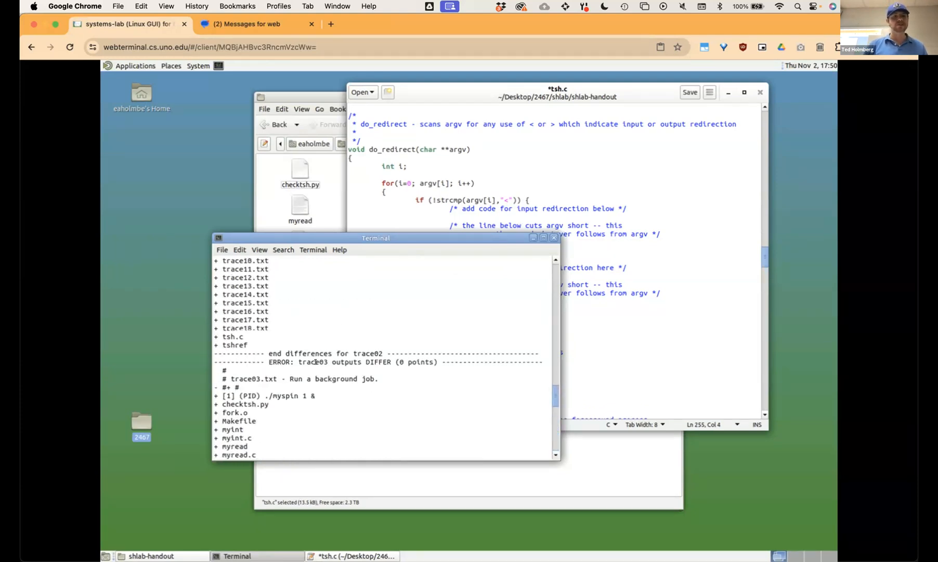
pyautogui.scroll(3)
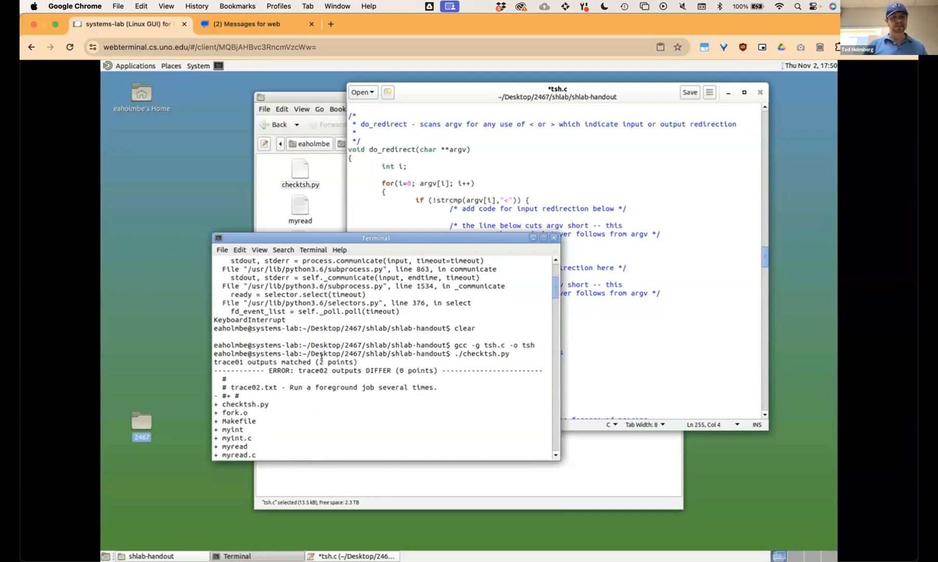
pyautogui.scroll(-3)
pyautogui.write('clea')
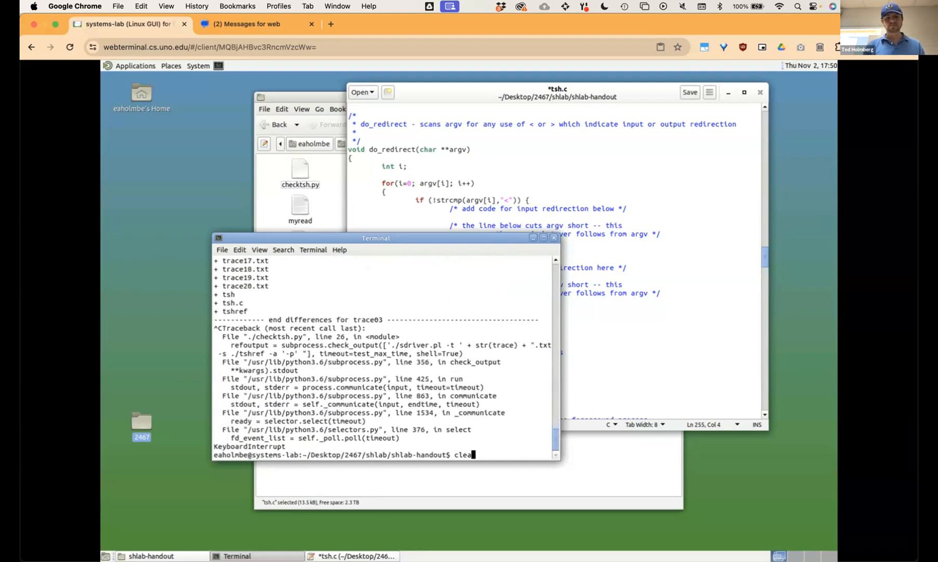
pyautogui.press('Return')
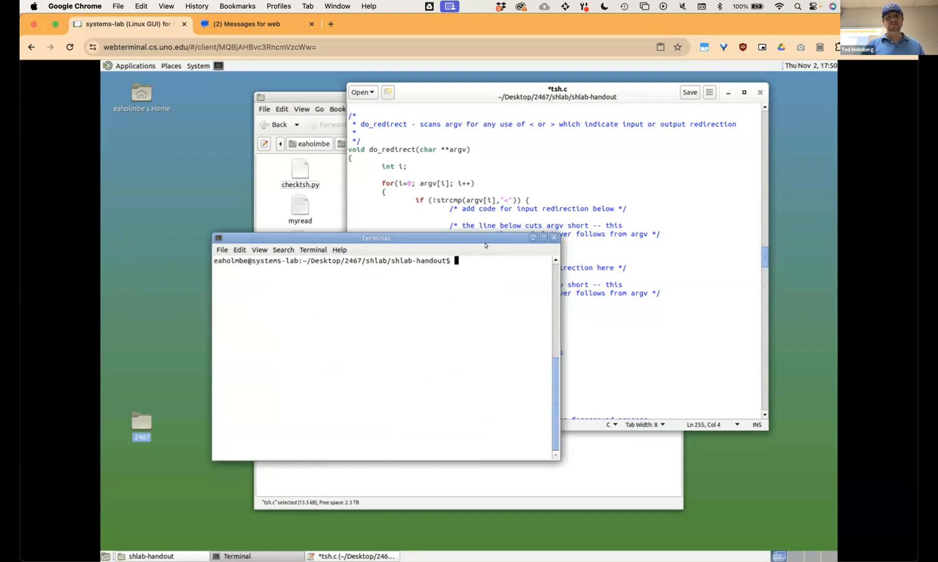